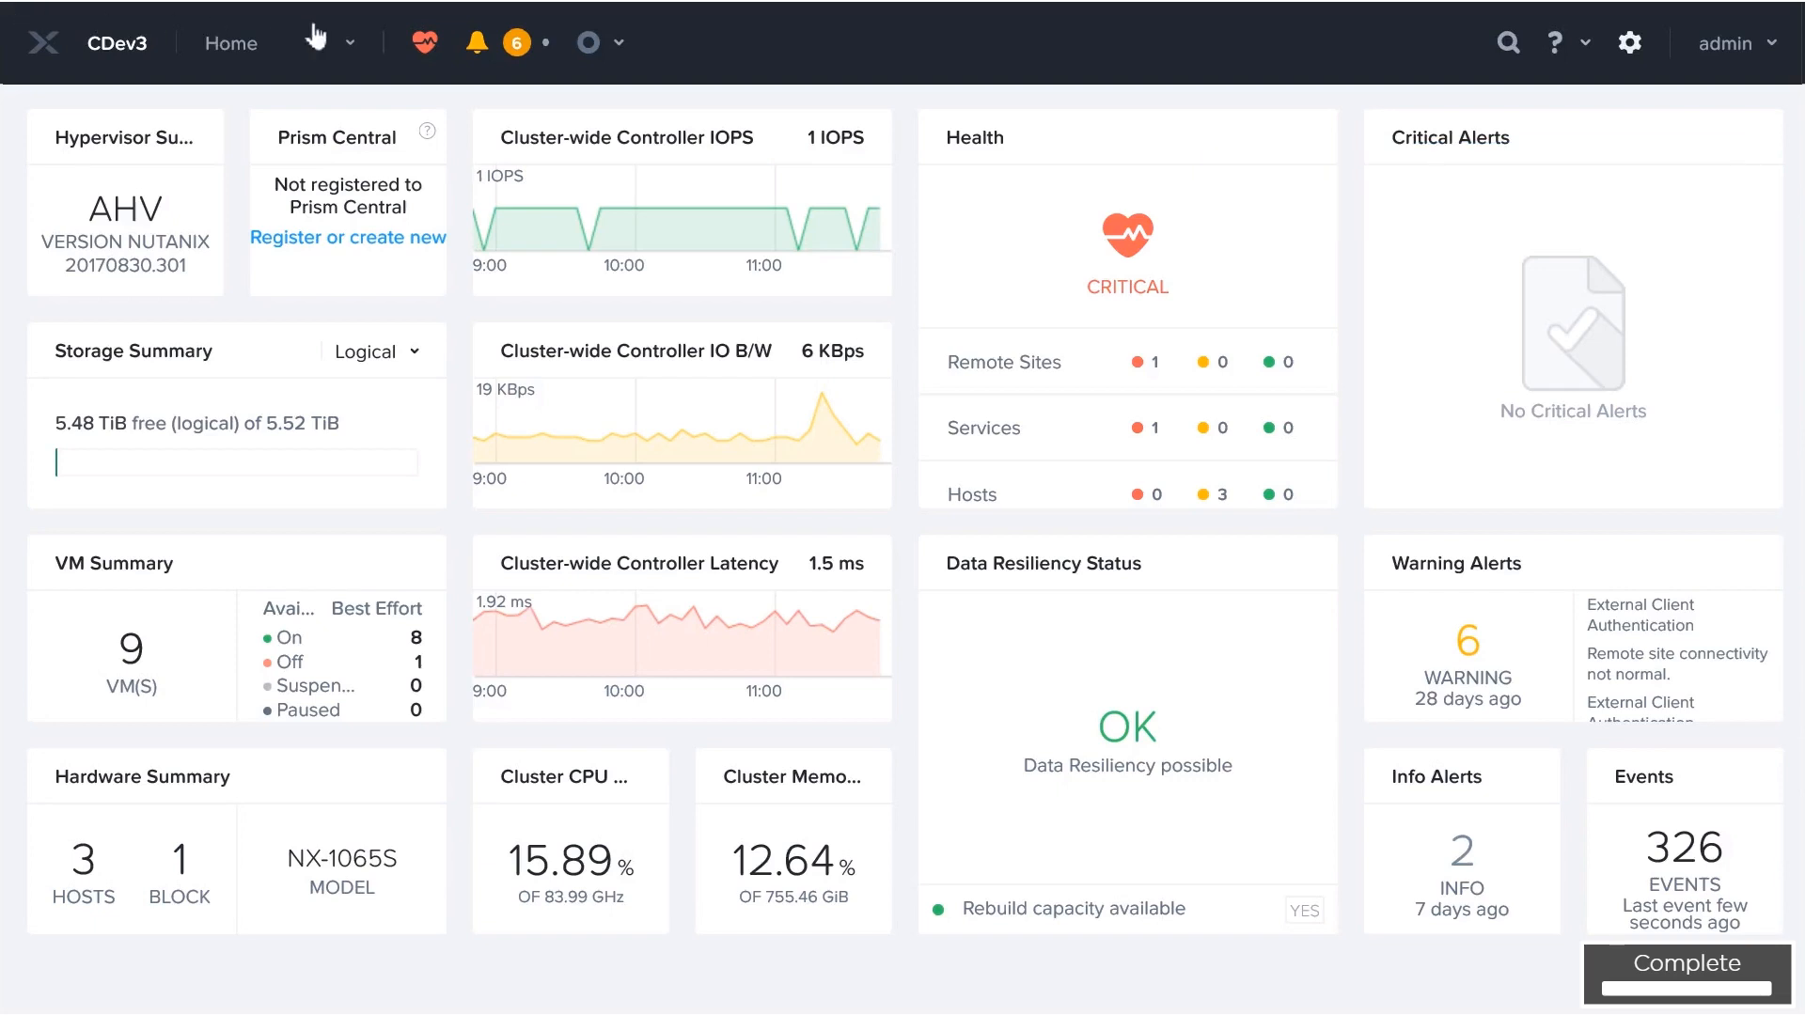
- Bring the cluster Settings list down to the Data Resiliency section
click(1628, 43)
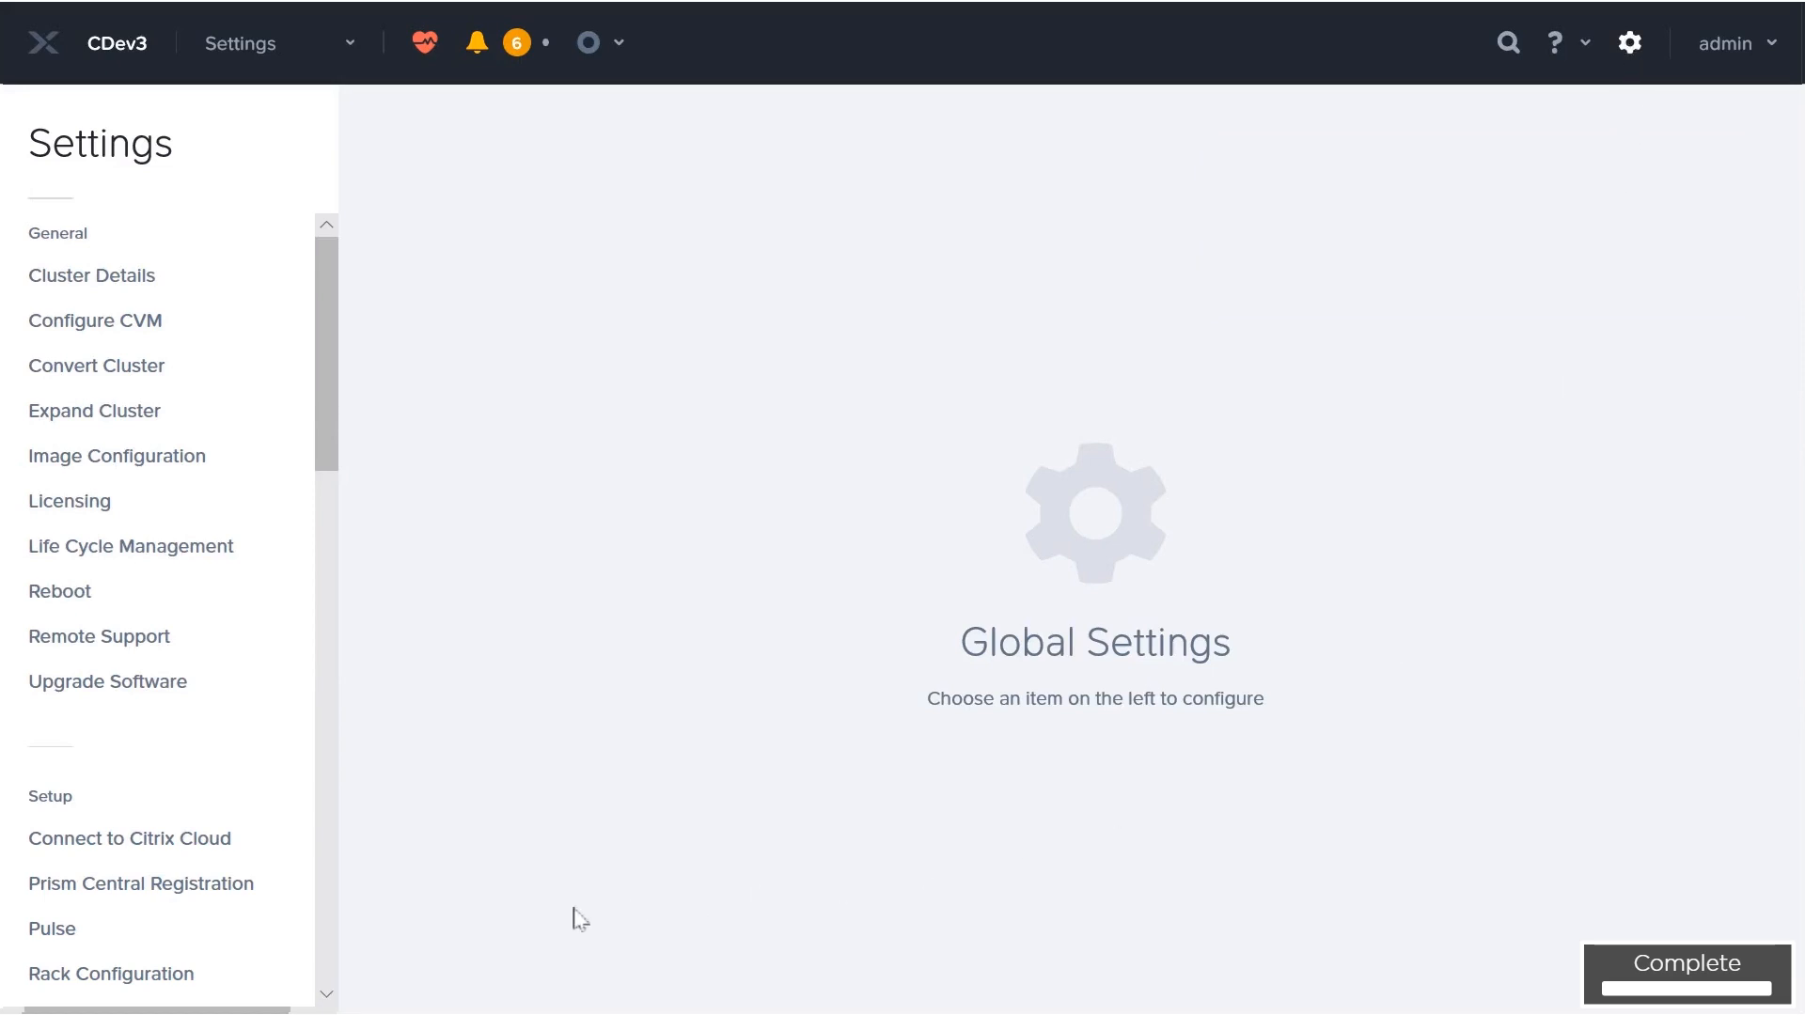
scroll(down, 3)
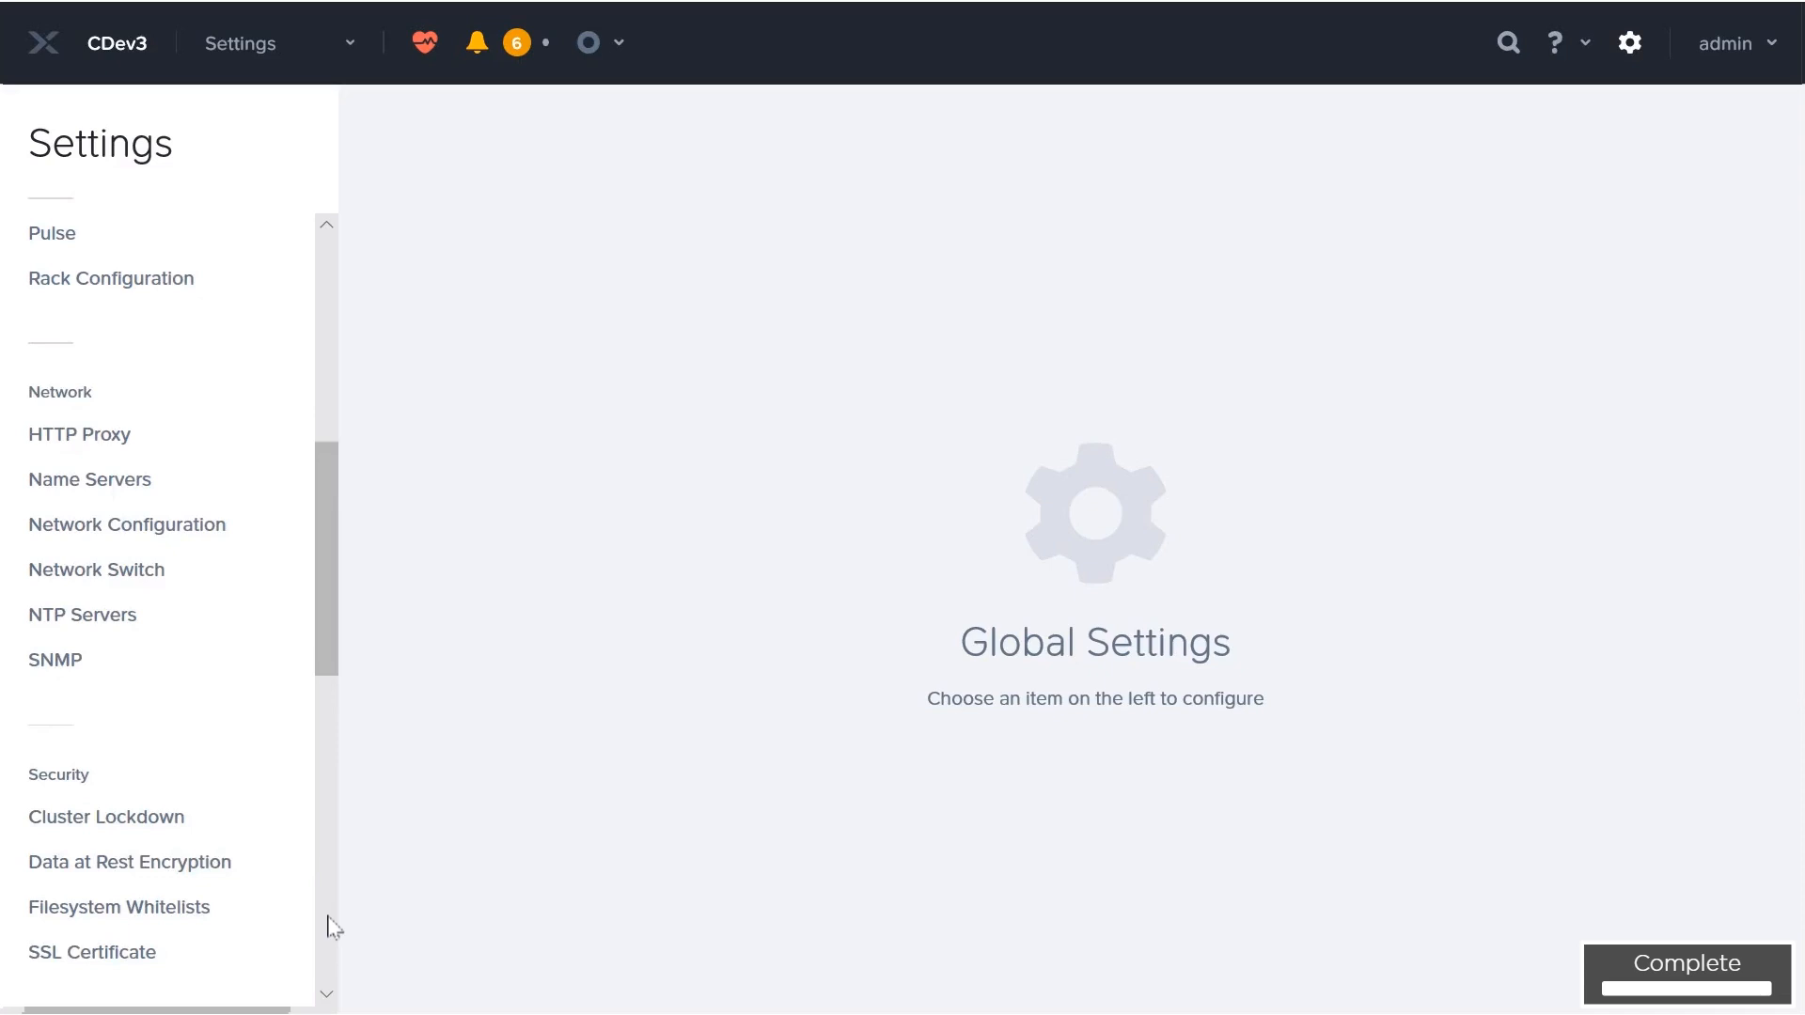
scroll(down, 3)
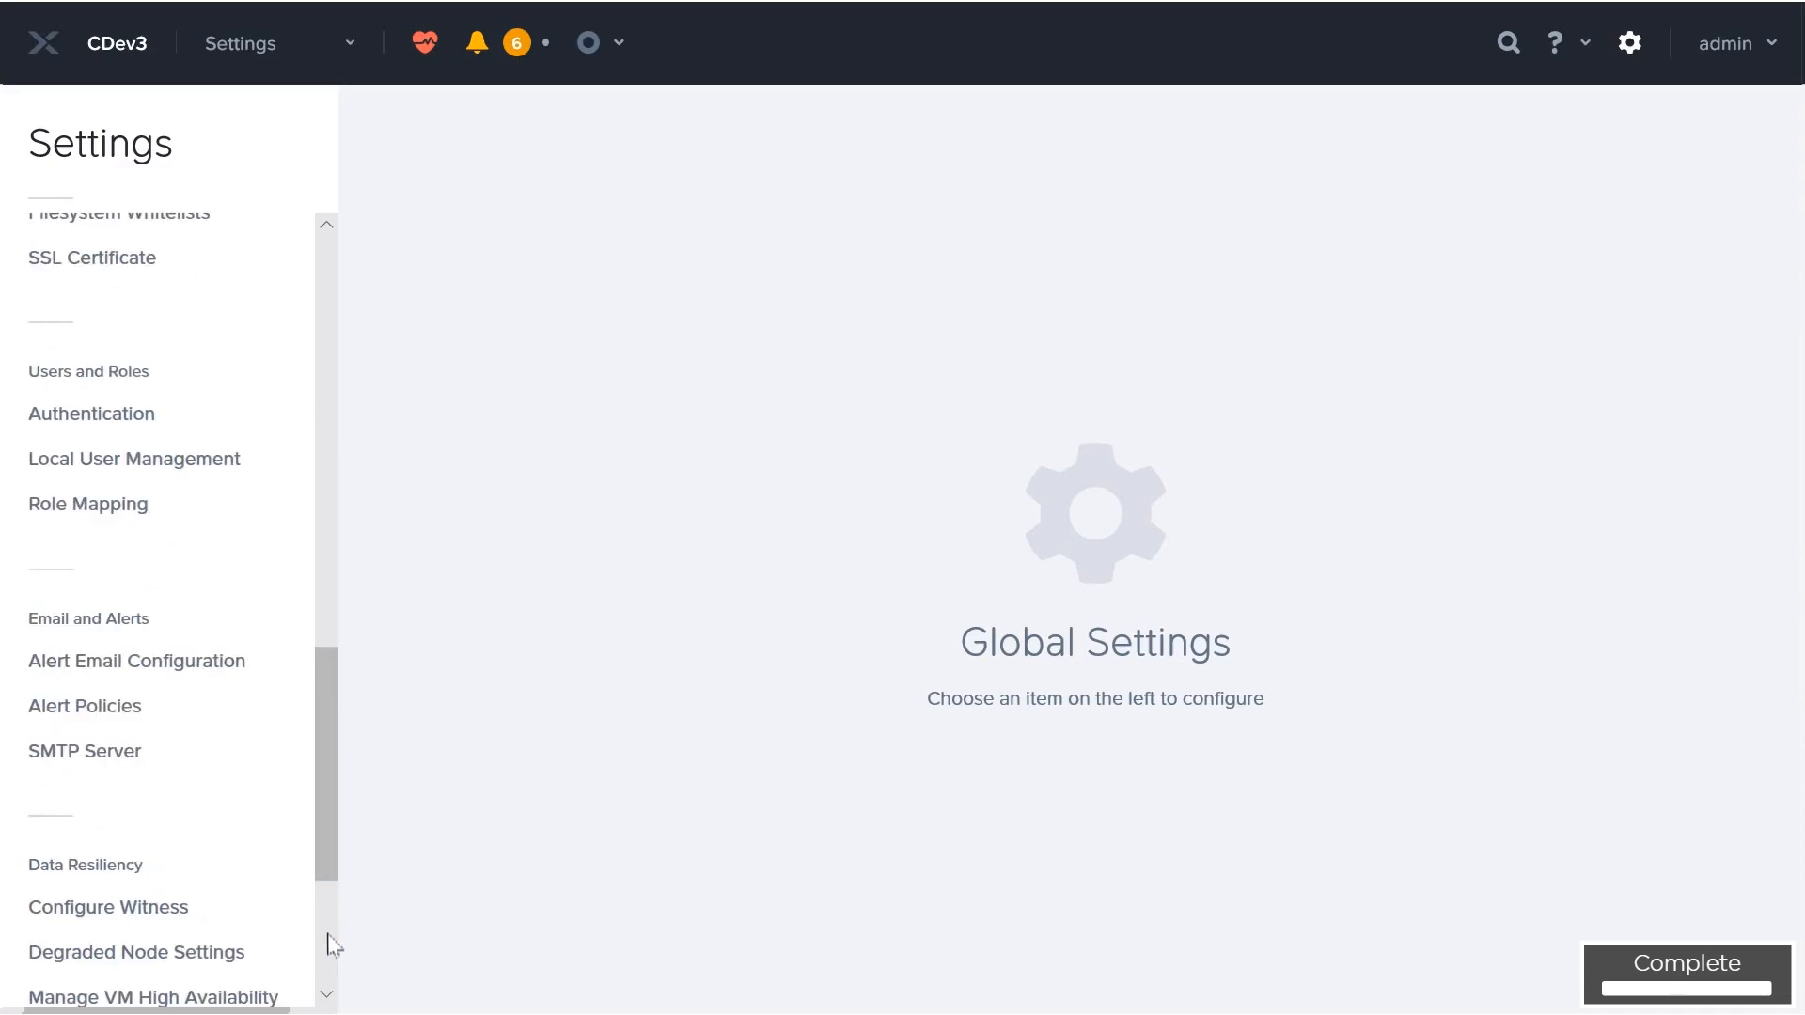
scroll(down, 3)
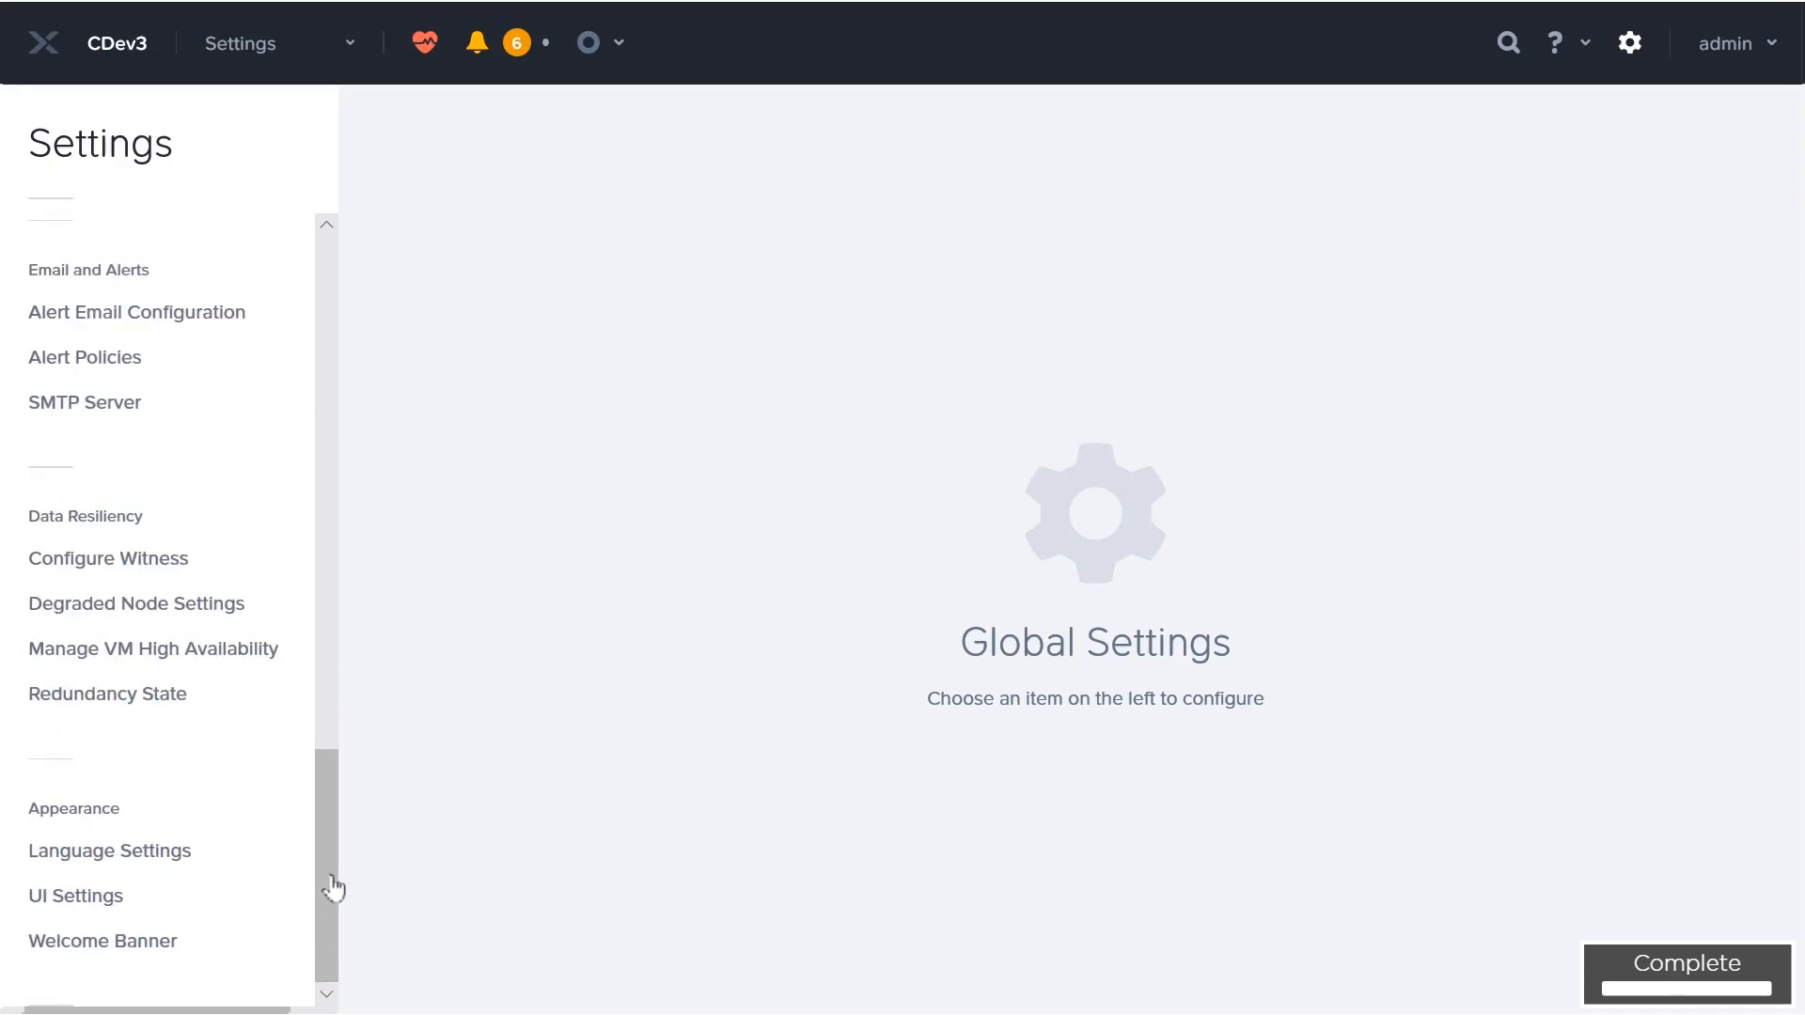
mouse_move(152, 649)
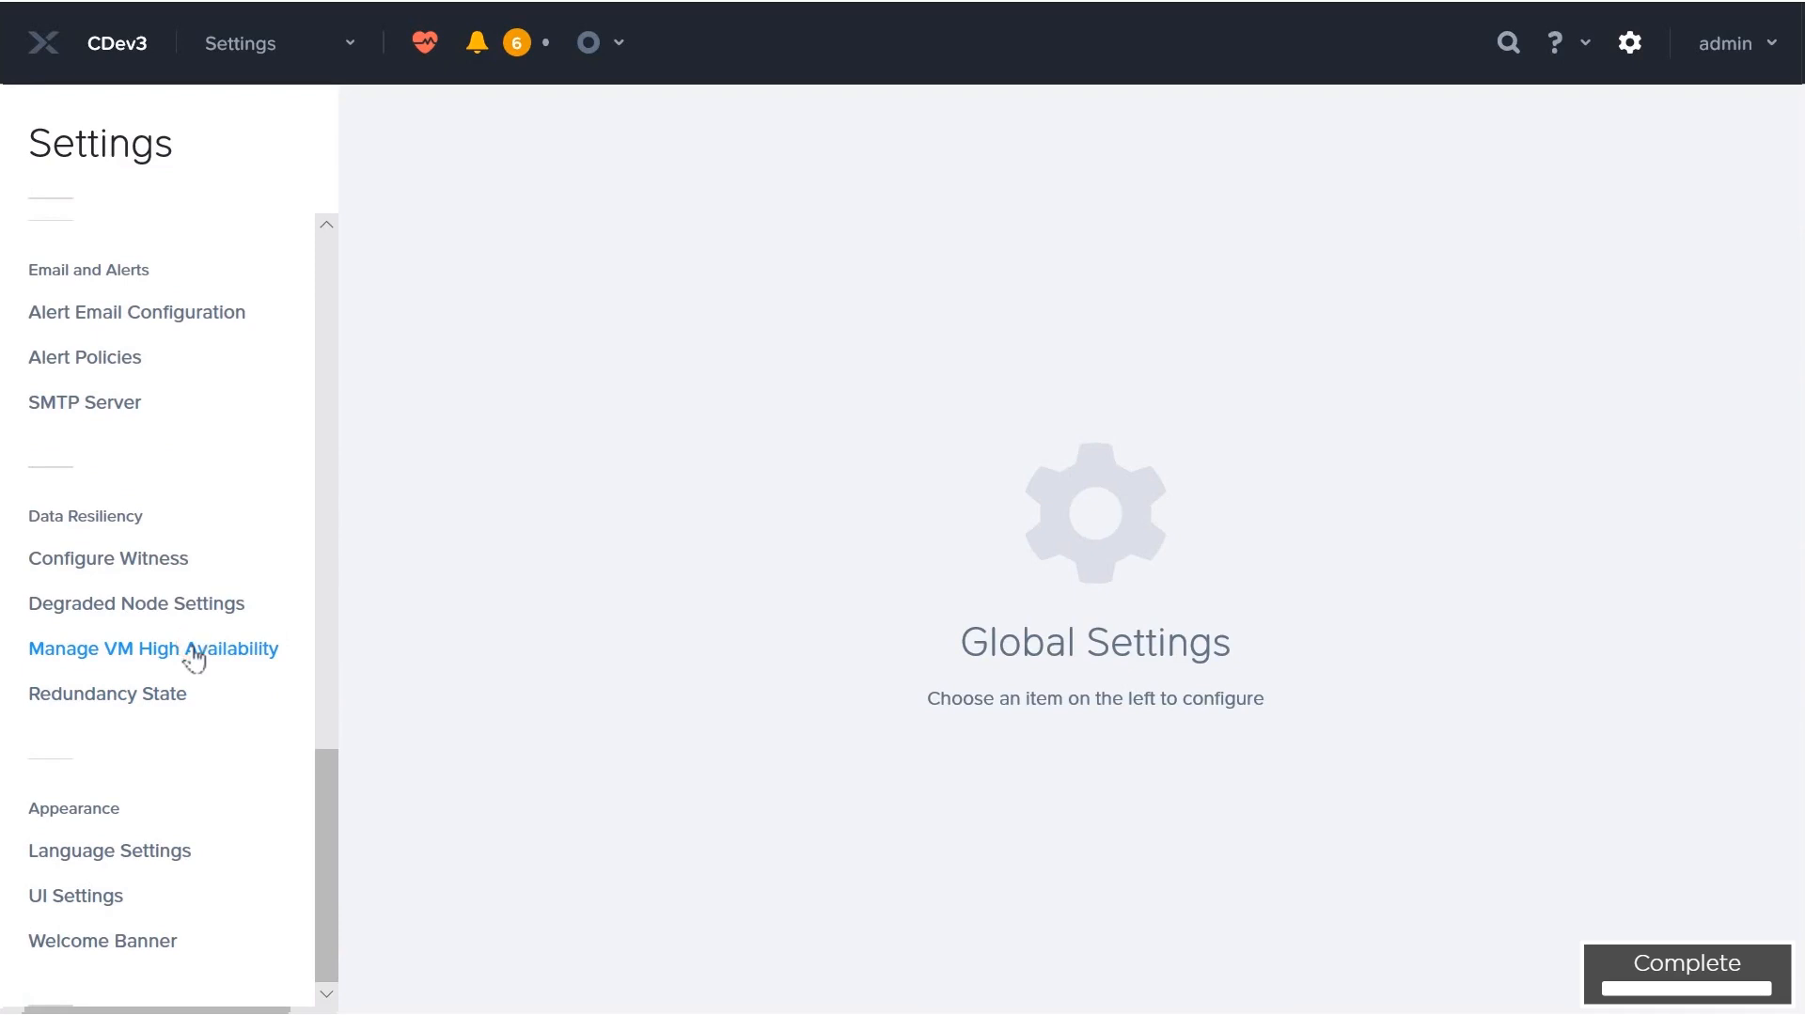
- Enable HA Reservation under Manage VM High Availability, save, and confirm VMs may be migrated
click(152, 649)
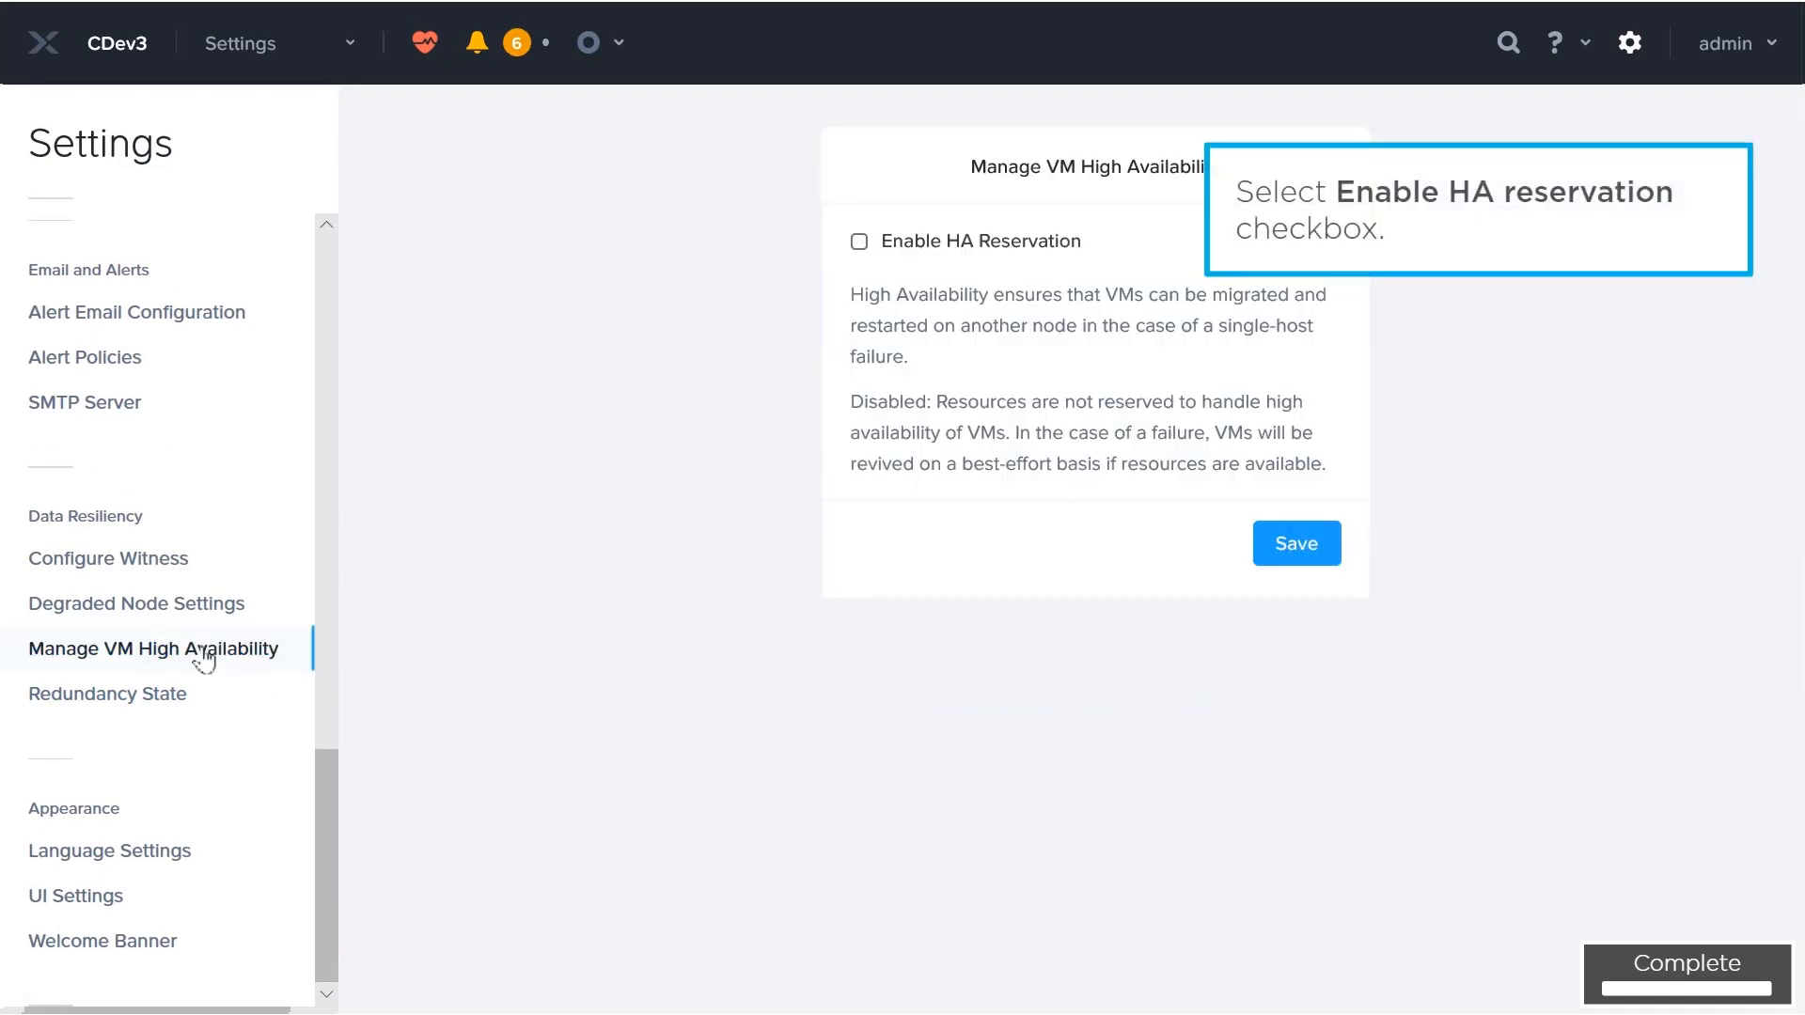
click(857, 242)
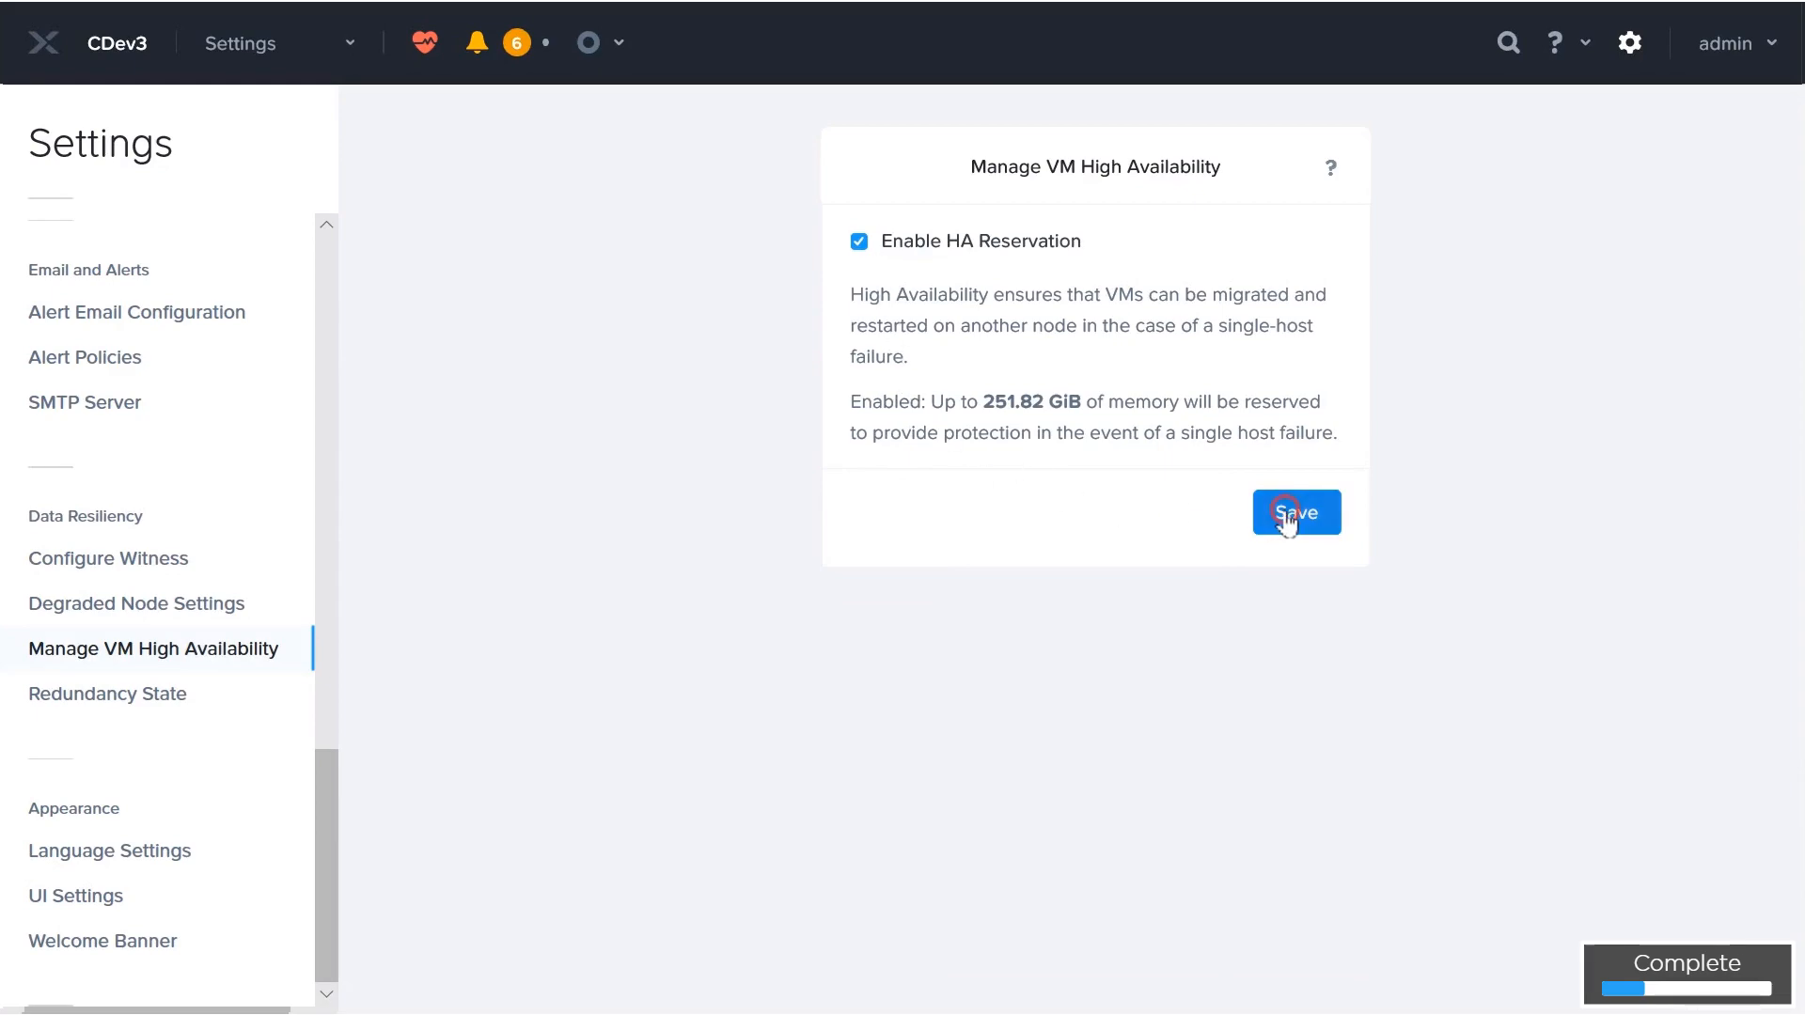
click(1295, 512)
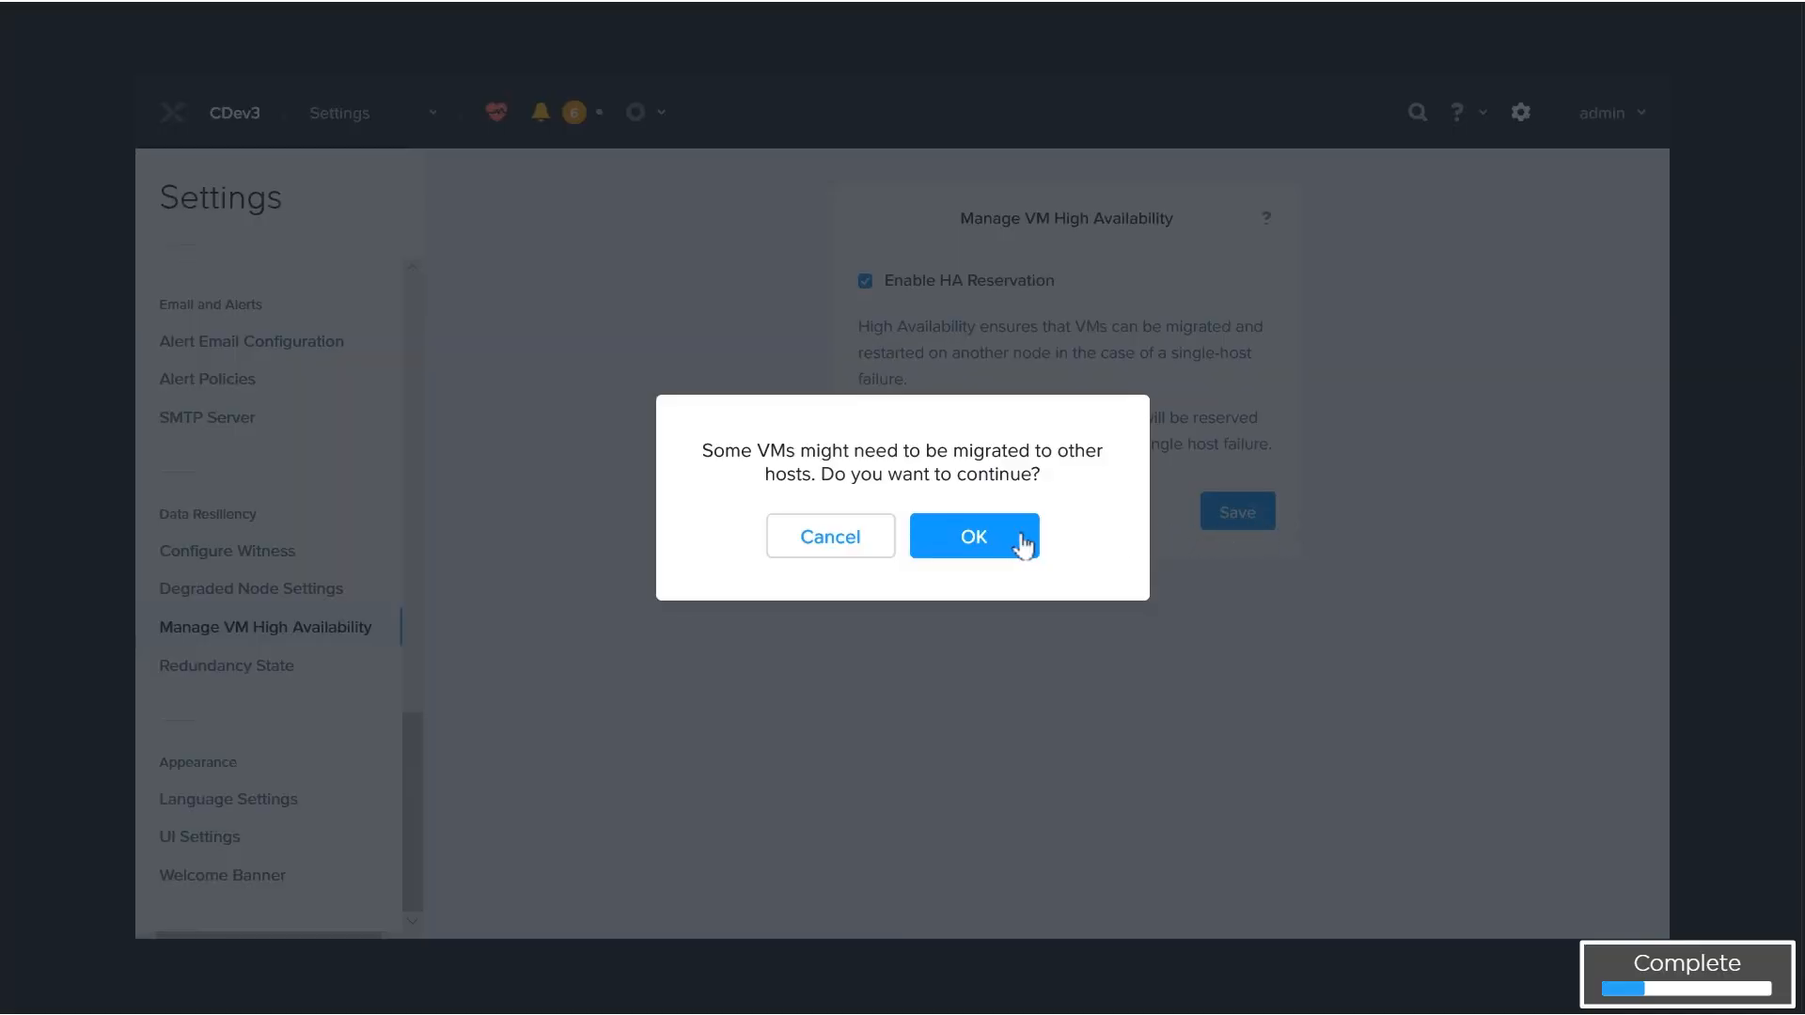
click(974, 536)
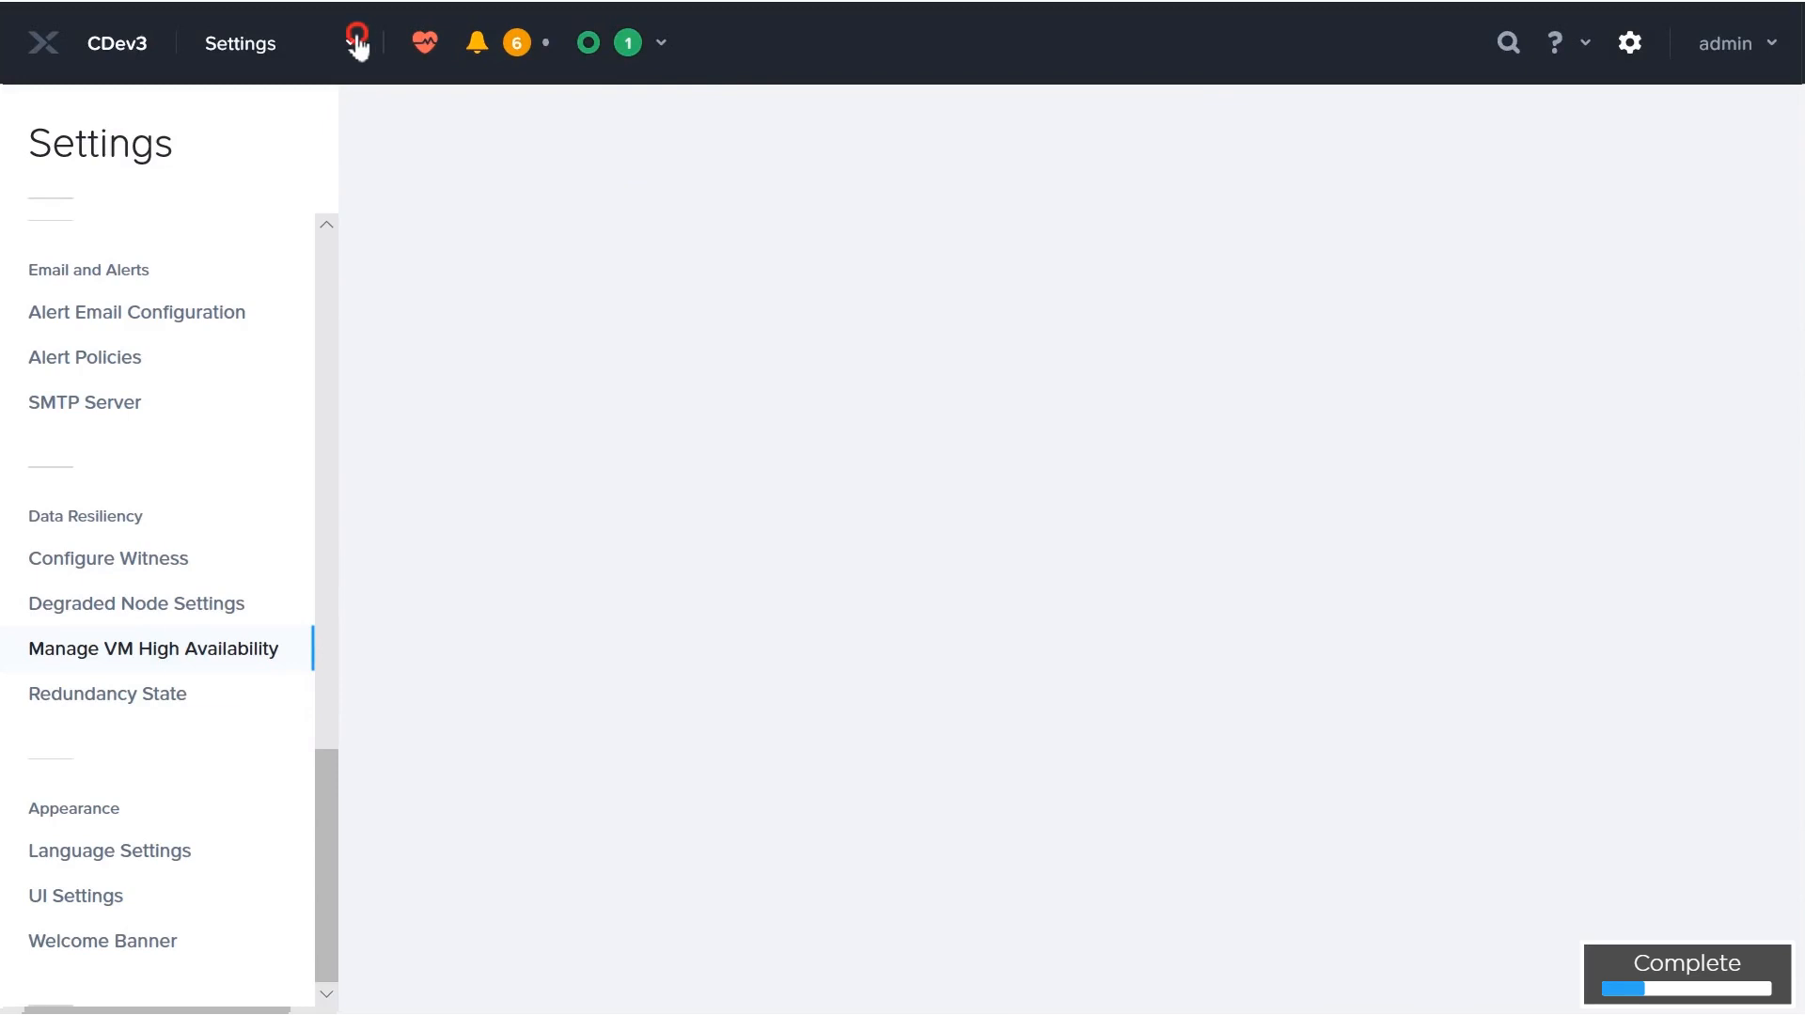
- Clone the HA-Lab-JLP VM with 64 GiB of memory from the VM list
click(239, 43)
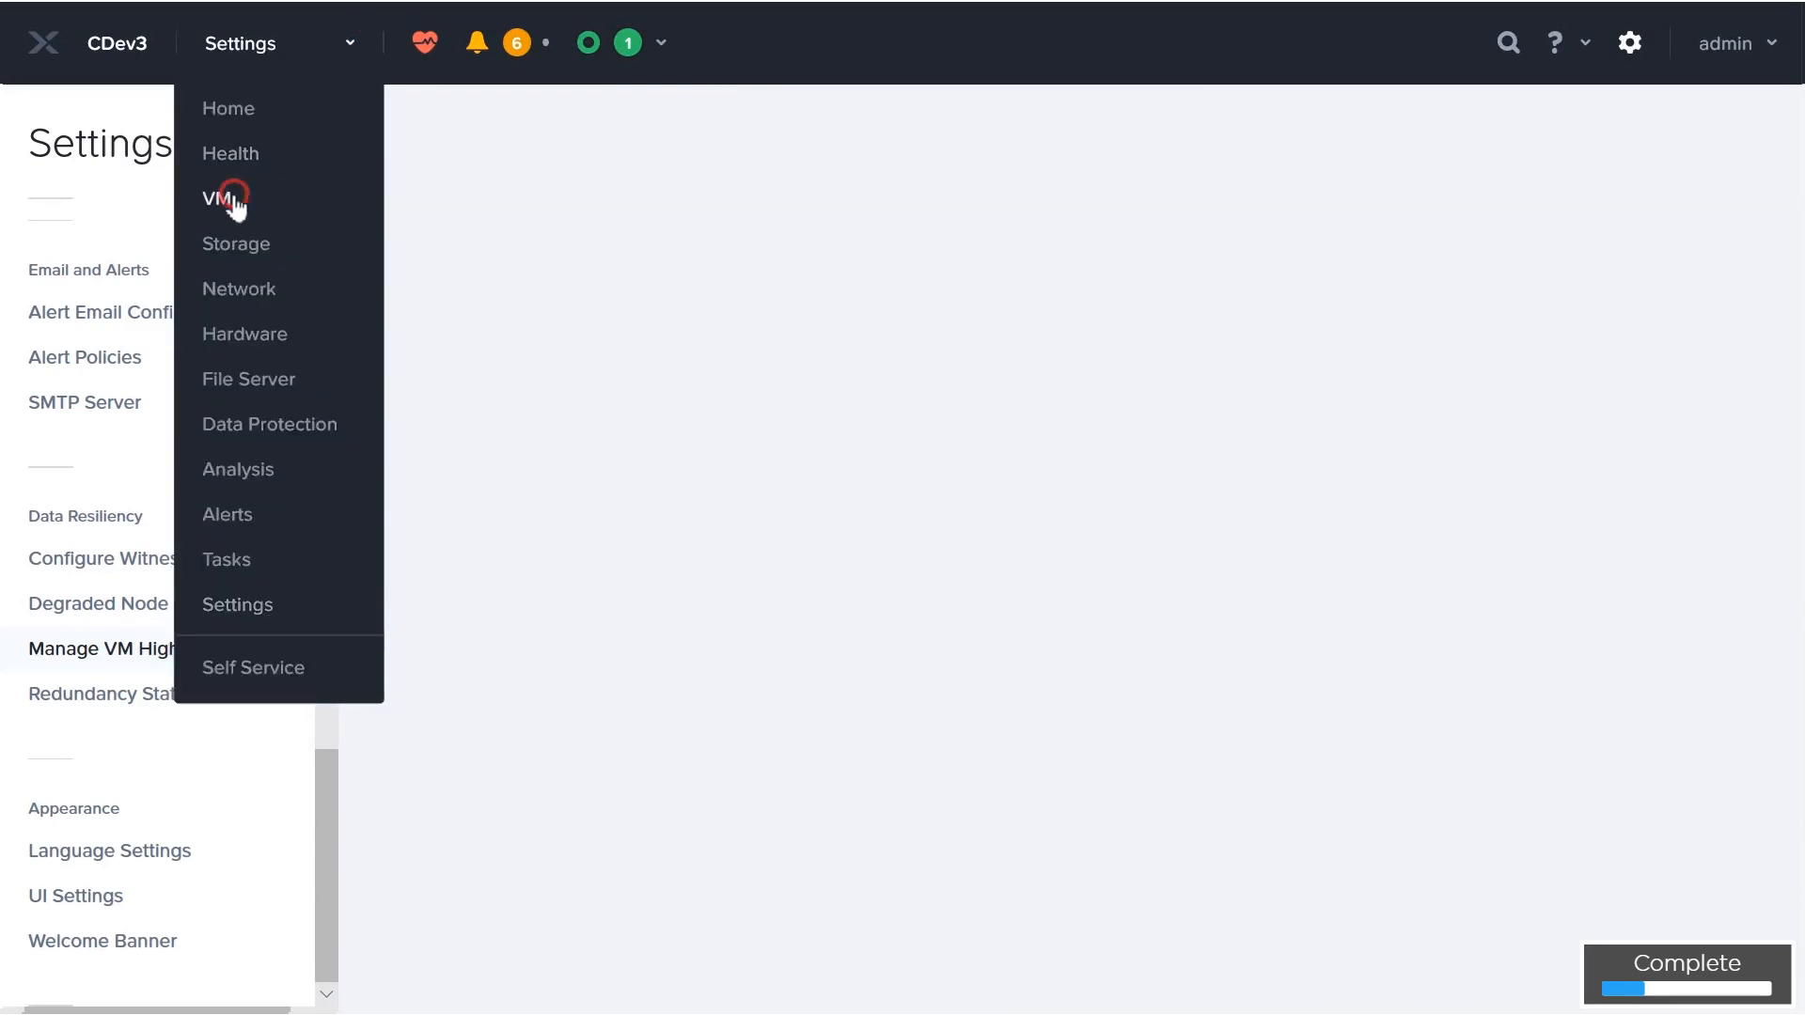
click(220, 197)
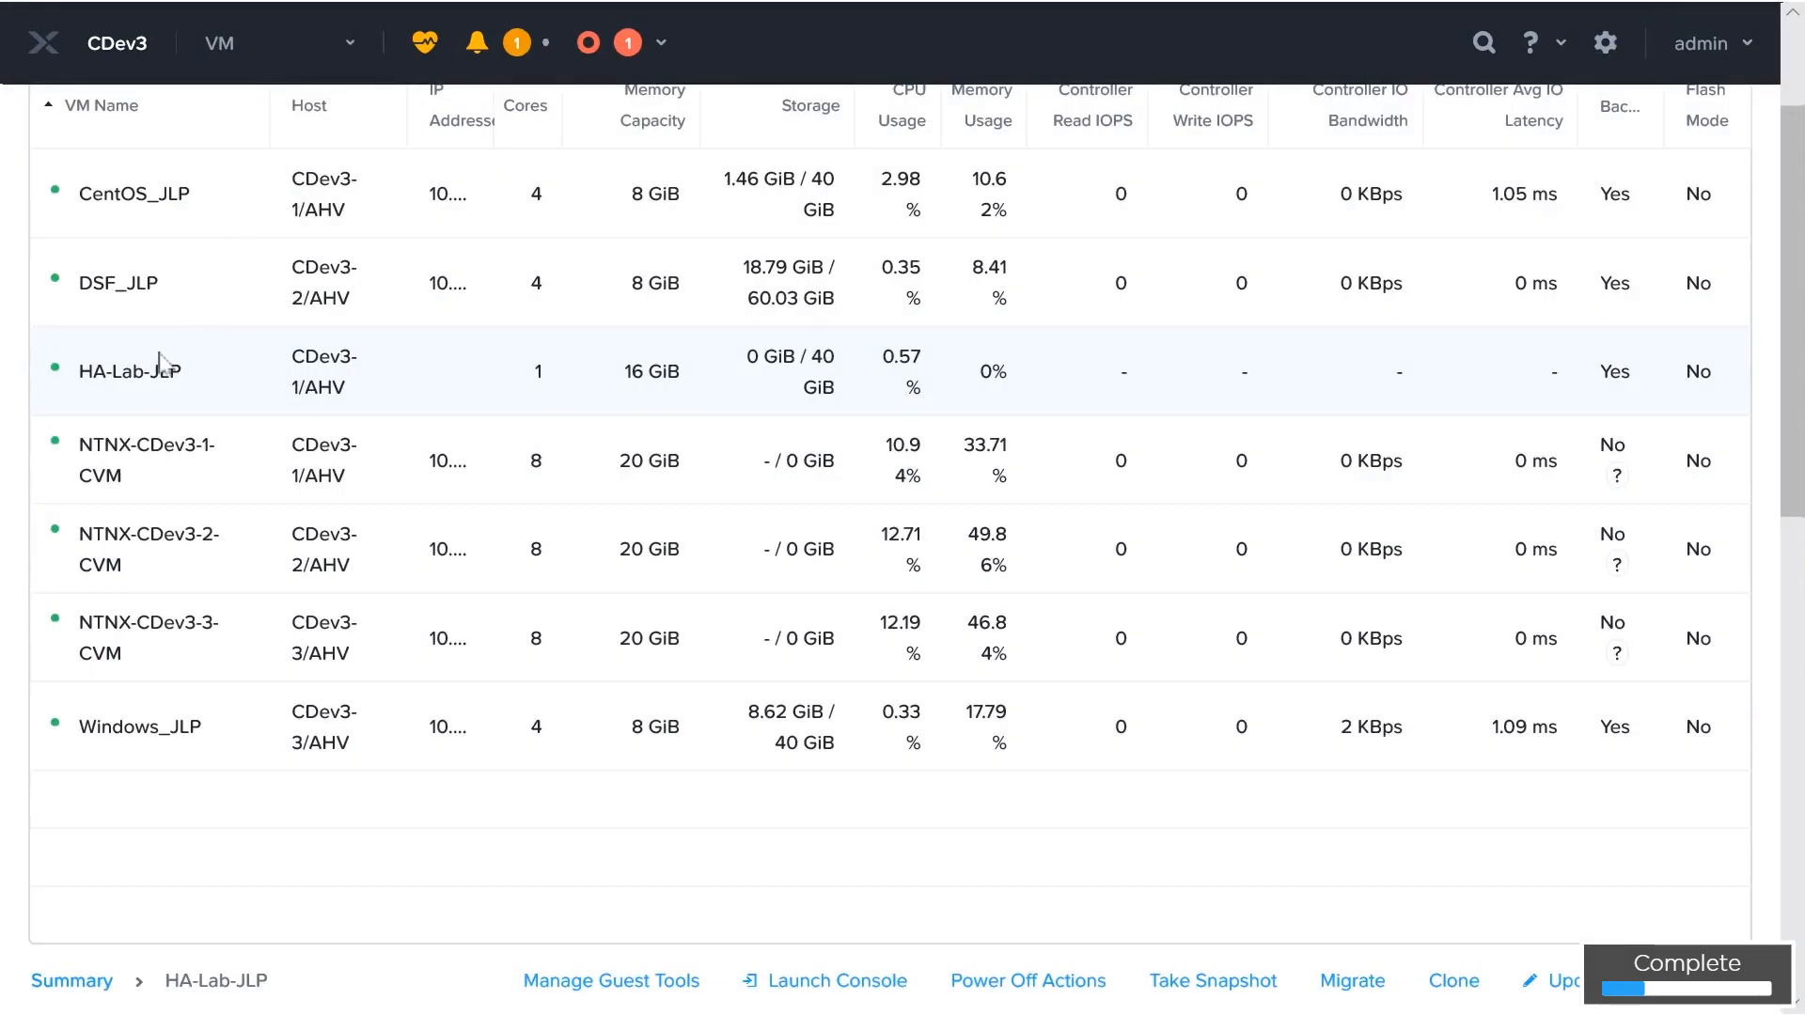
mouse_move(1059, 961)
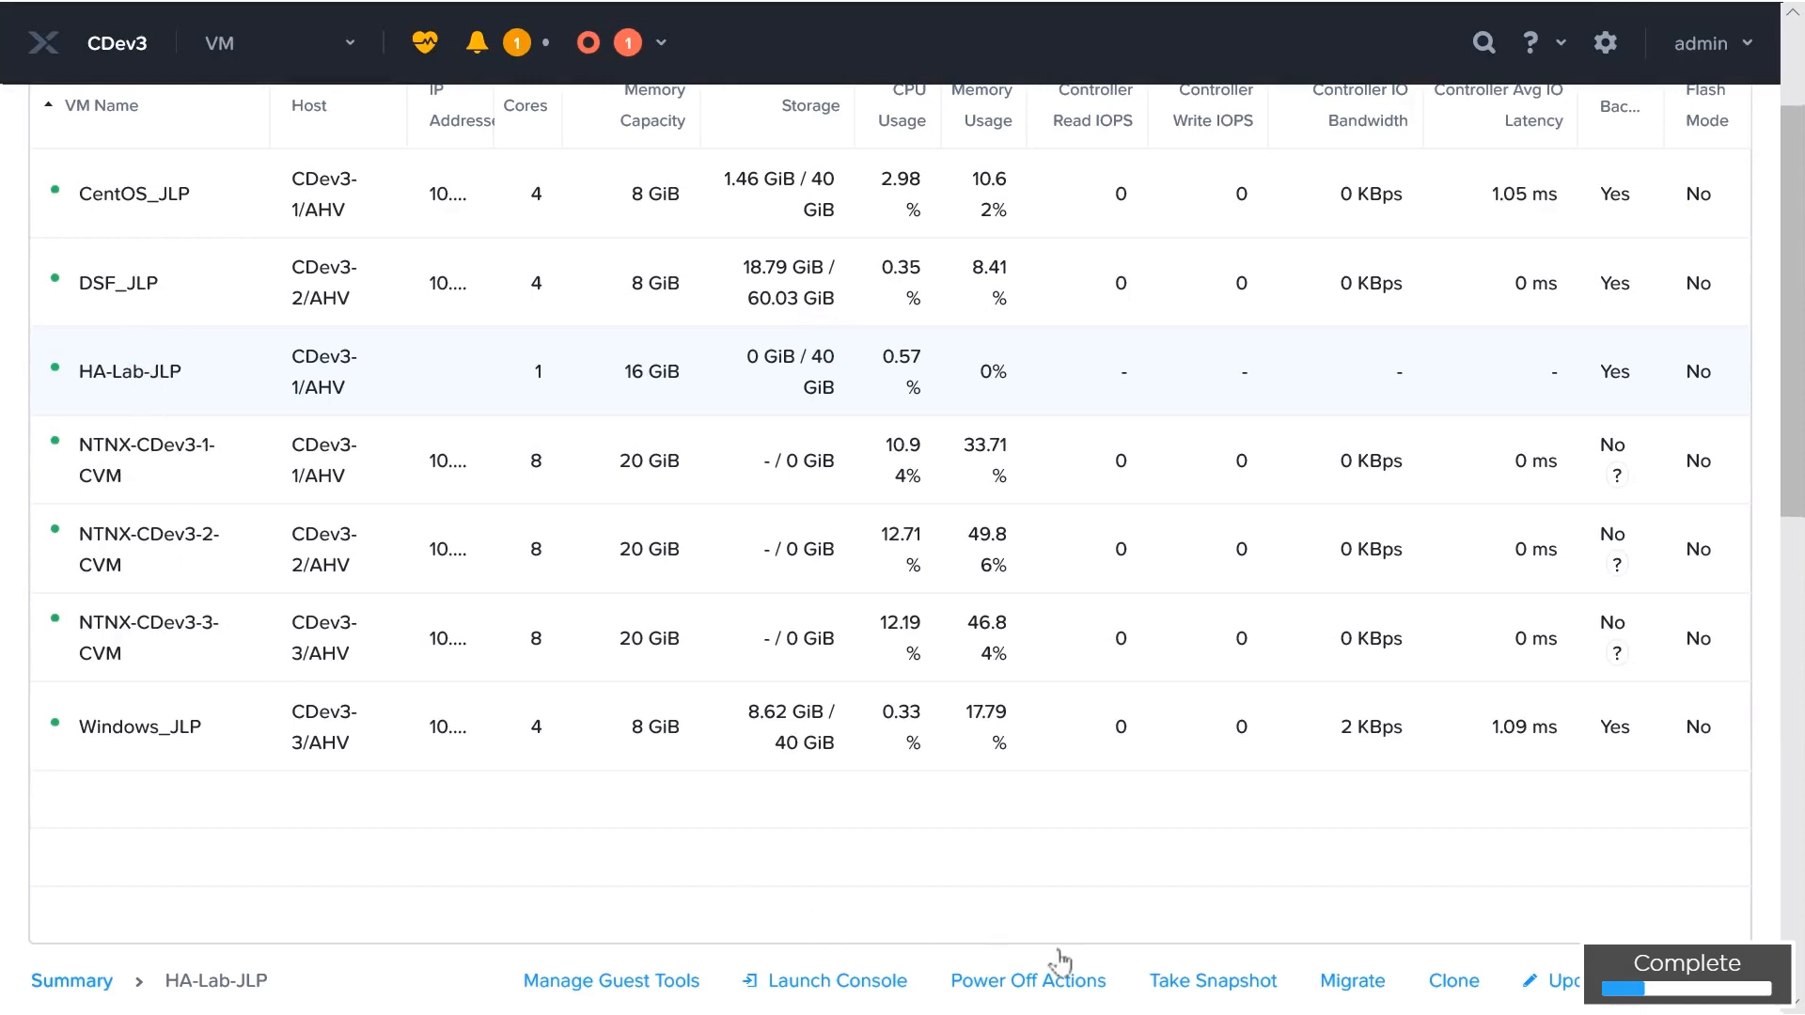
click(1453, 982)
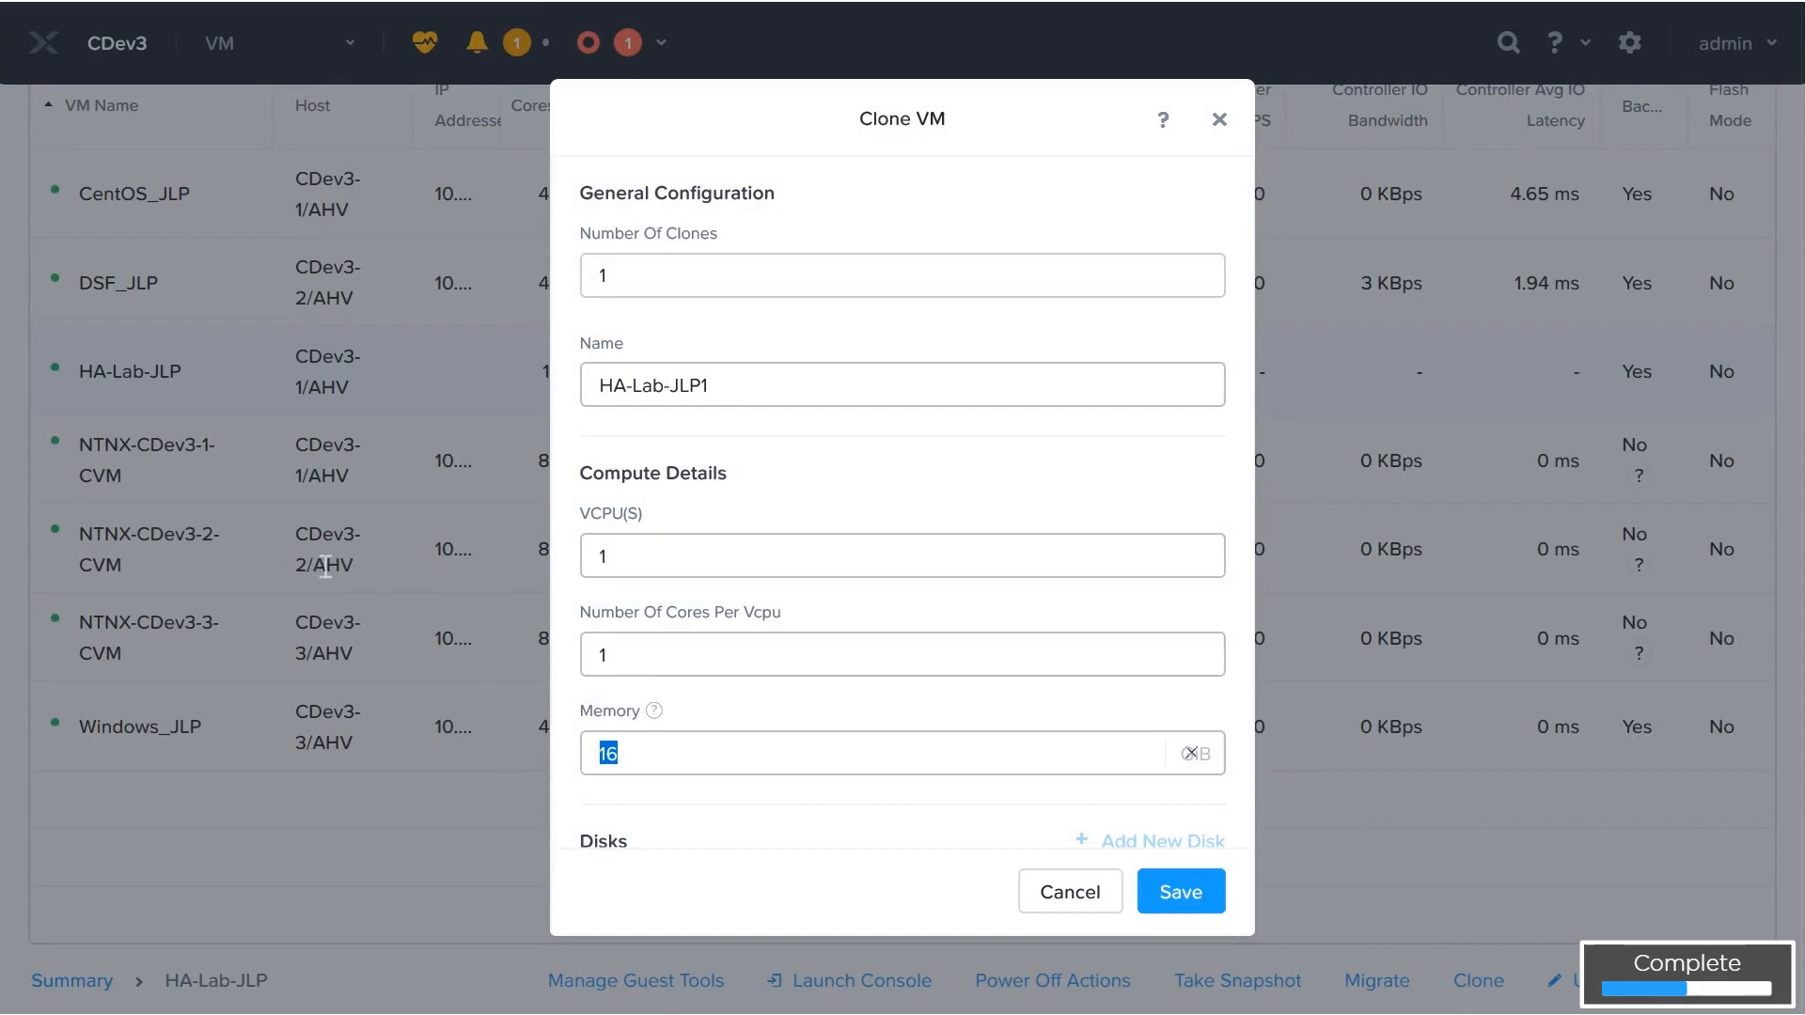
text(64)
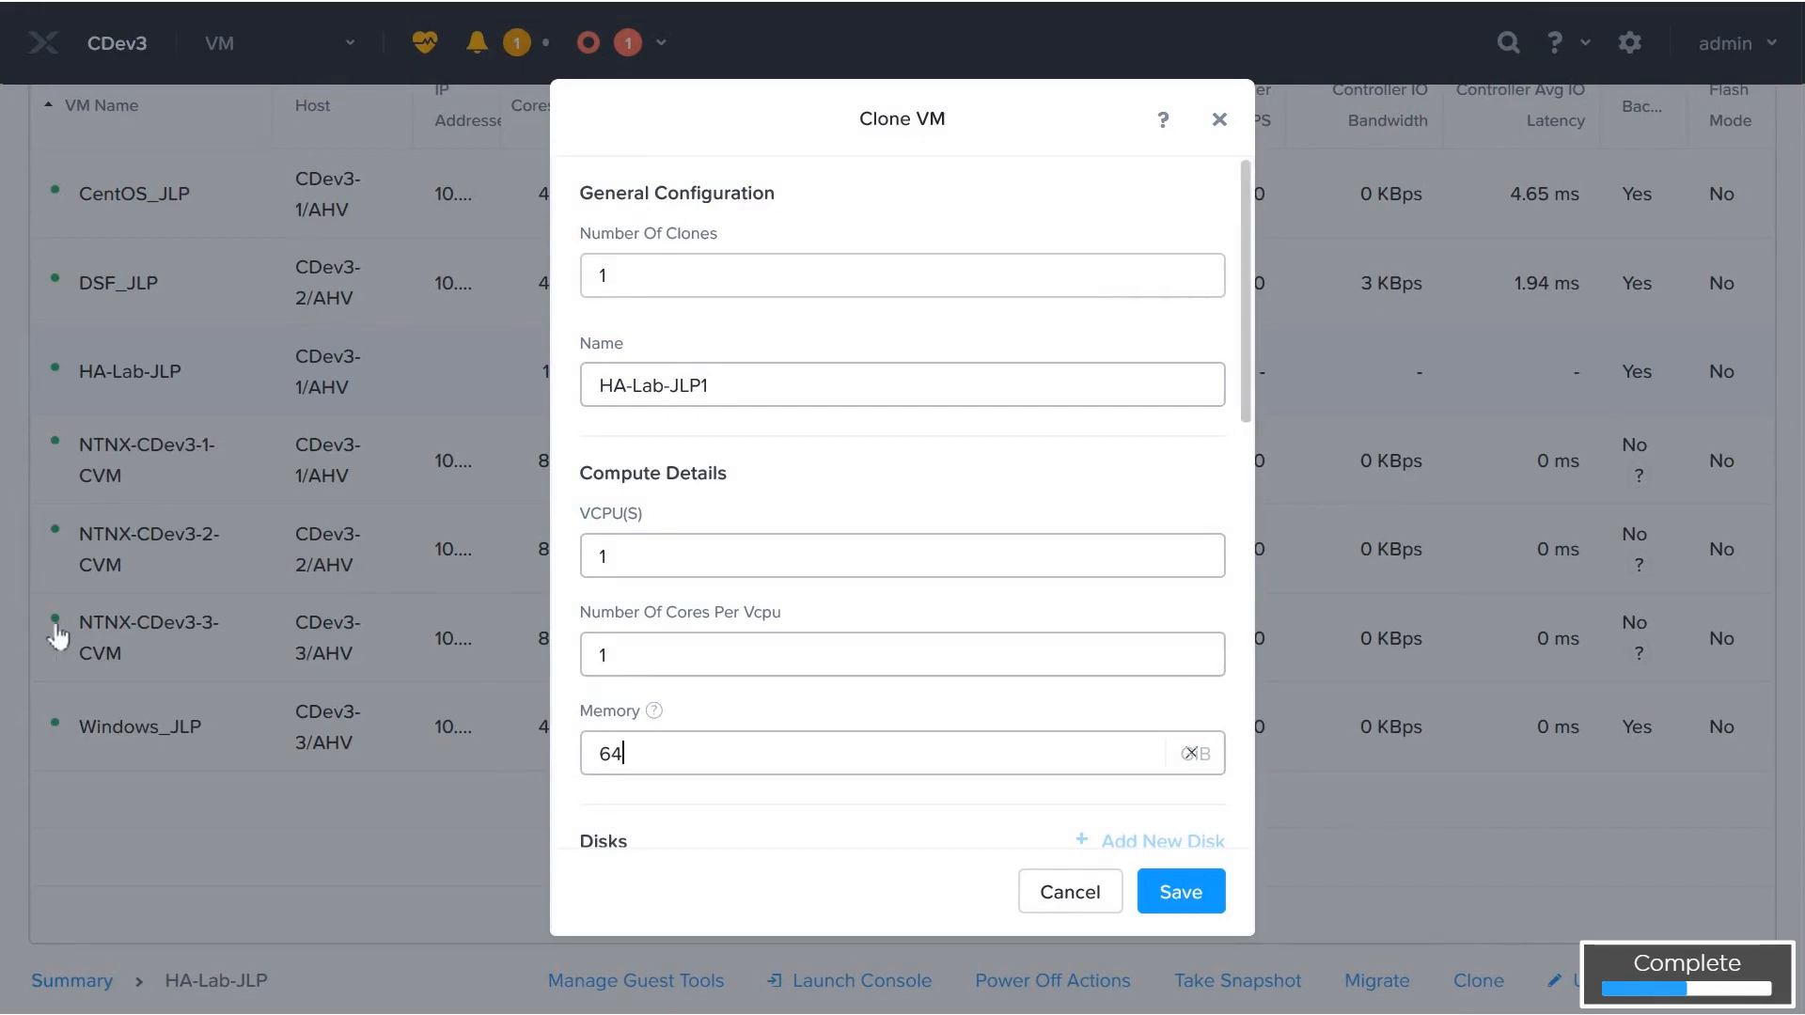
click(1180, 891)
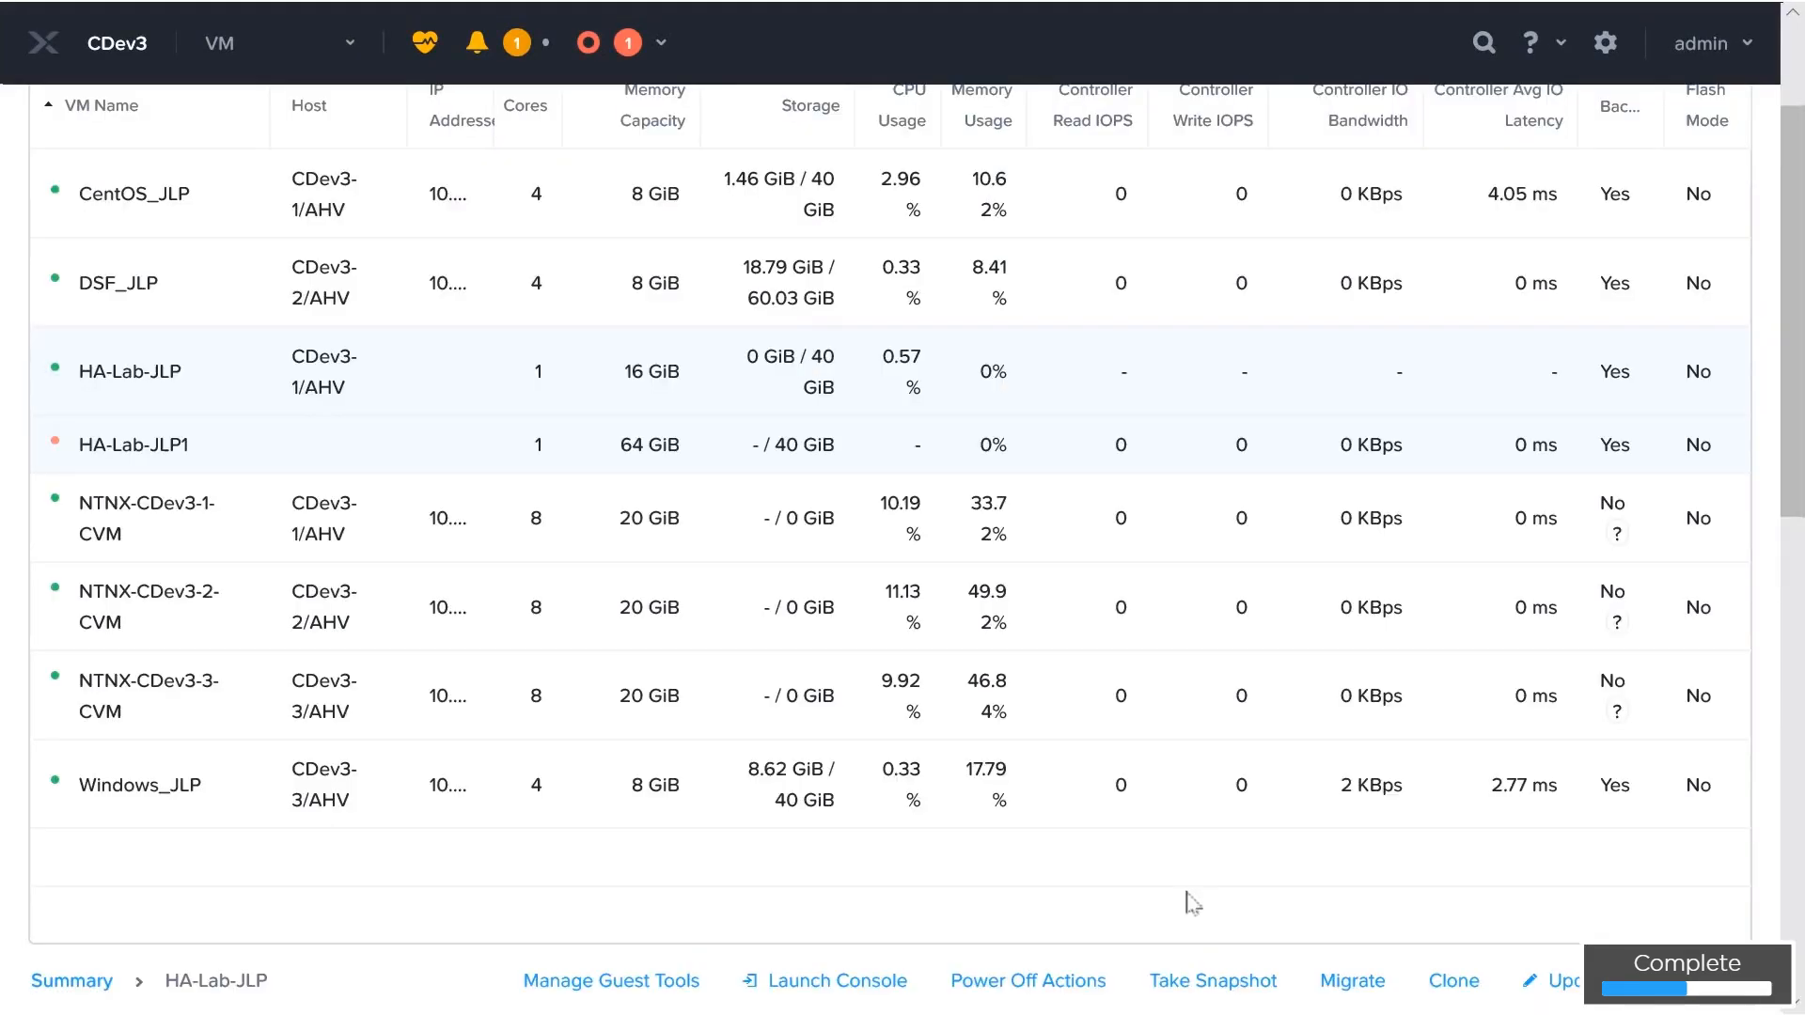
- Create further 64 GiB clones until the latest one fails for insufficient HA-reserved memory
click(132, 444)
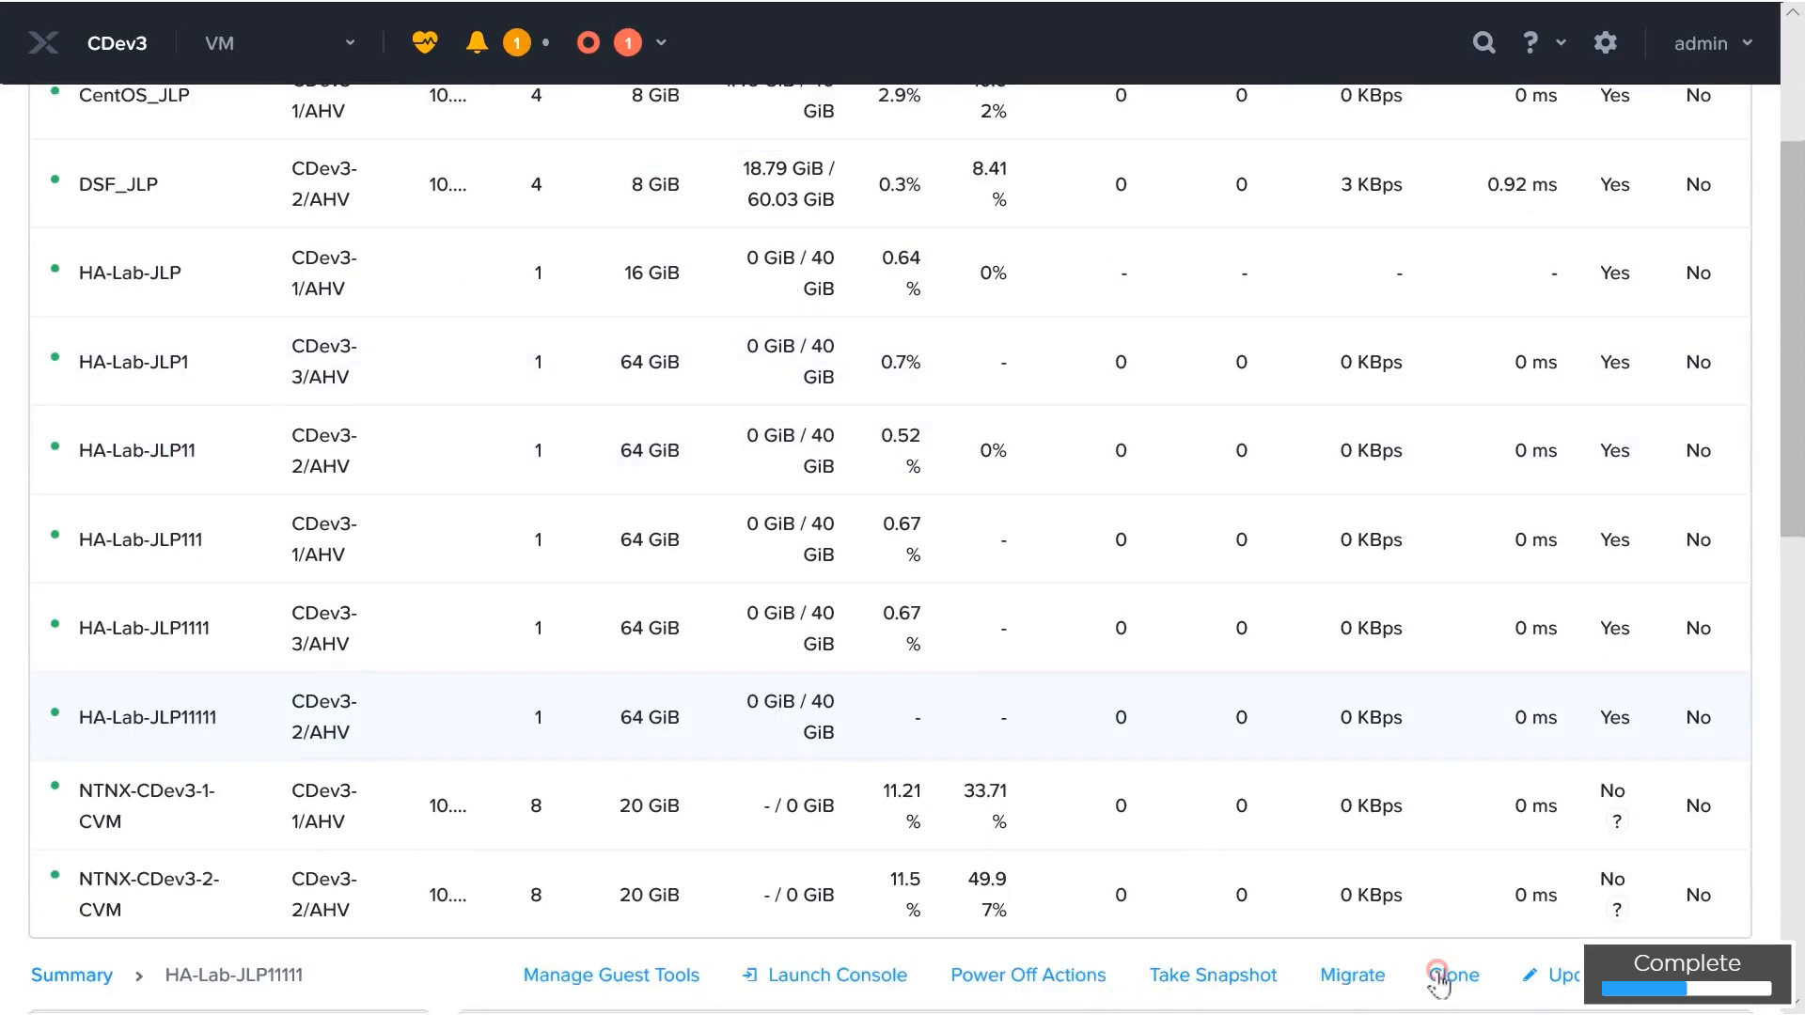
click(1453, 976)
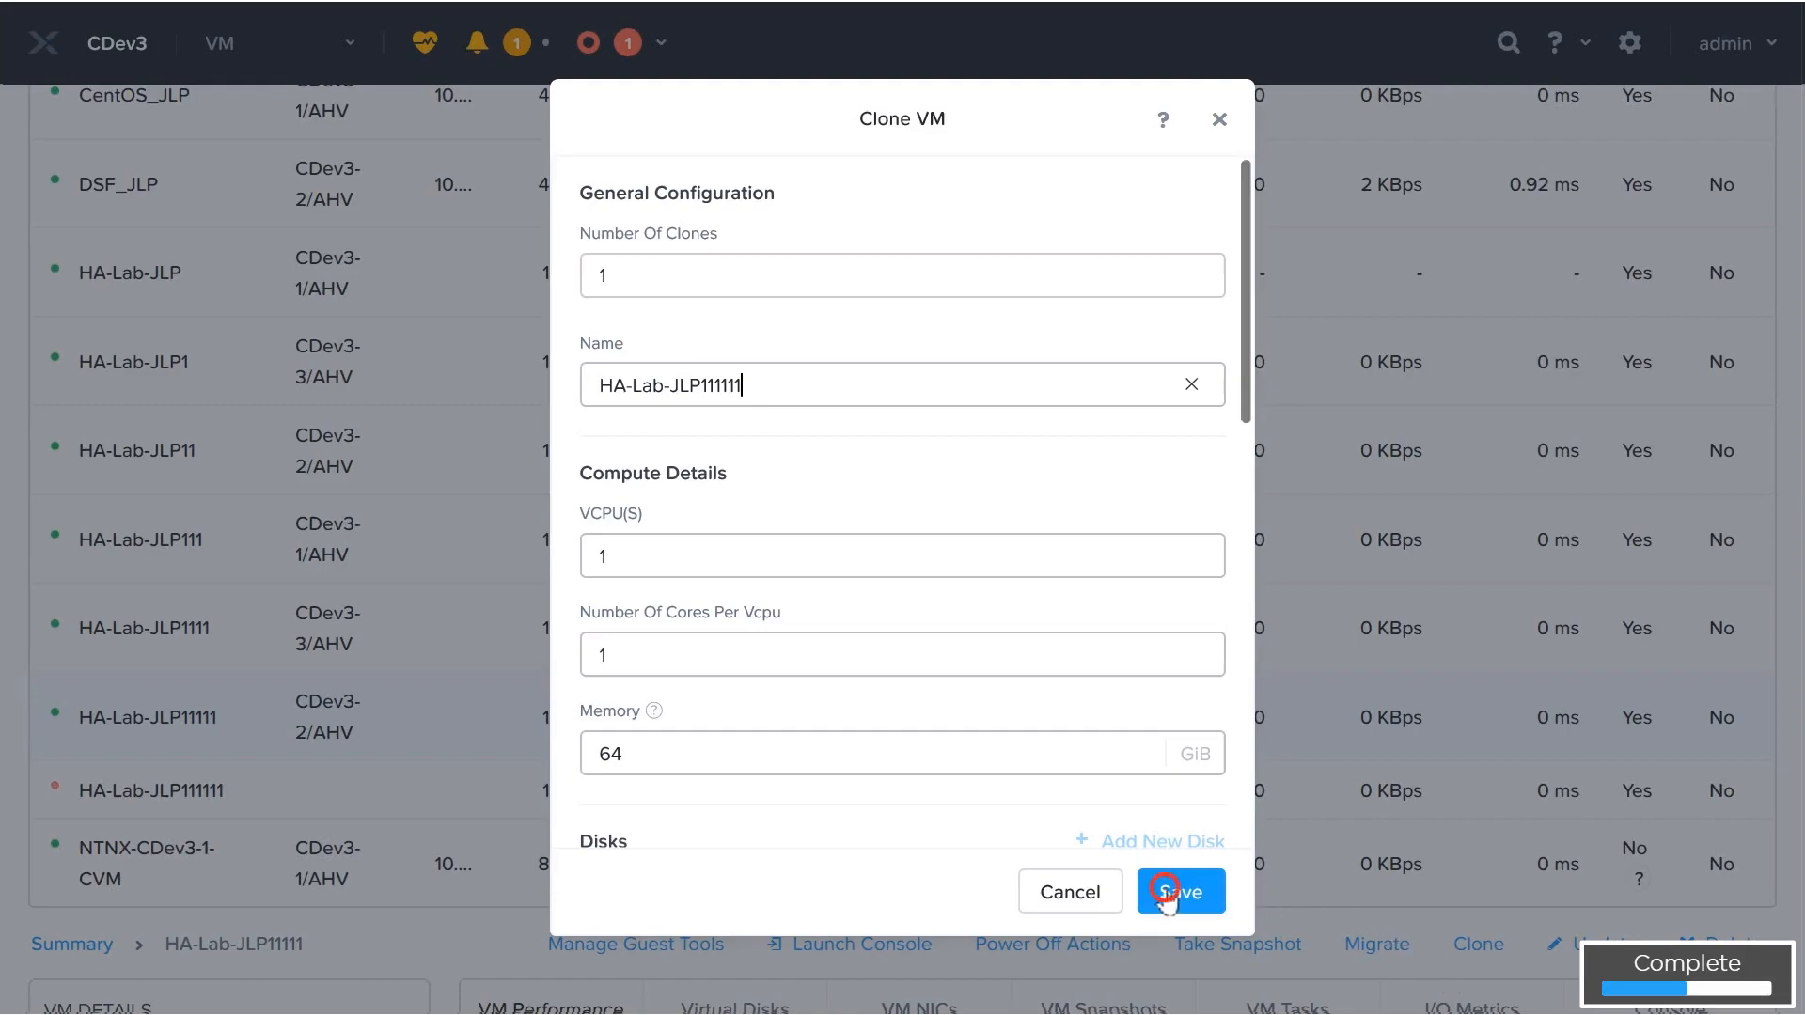
click(1179, 891)
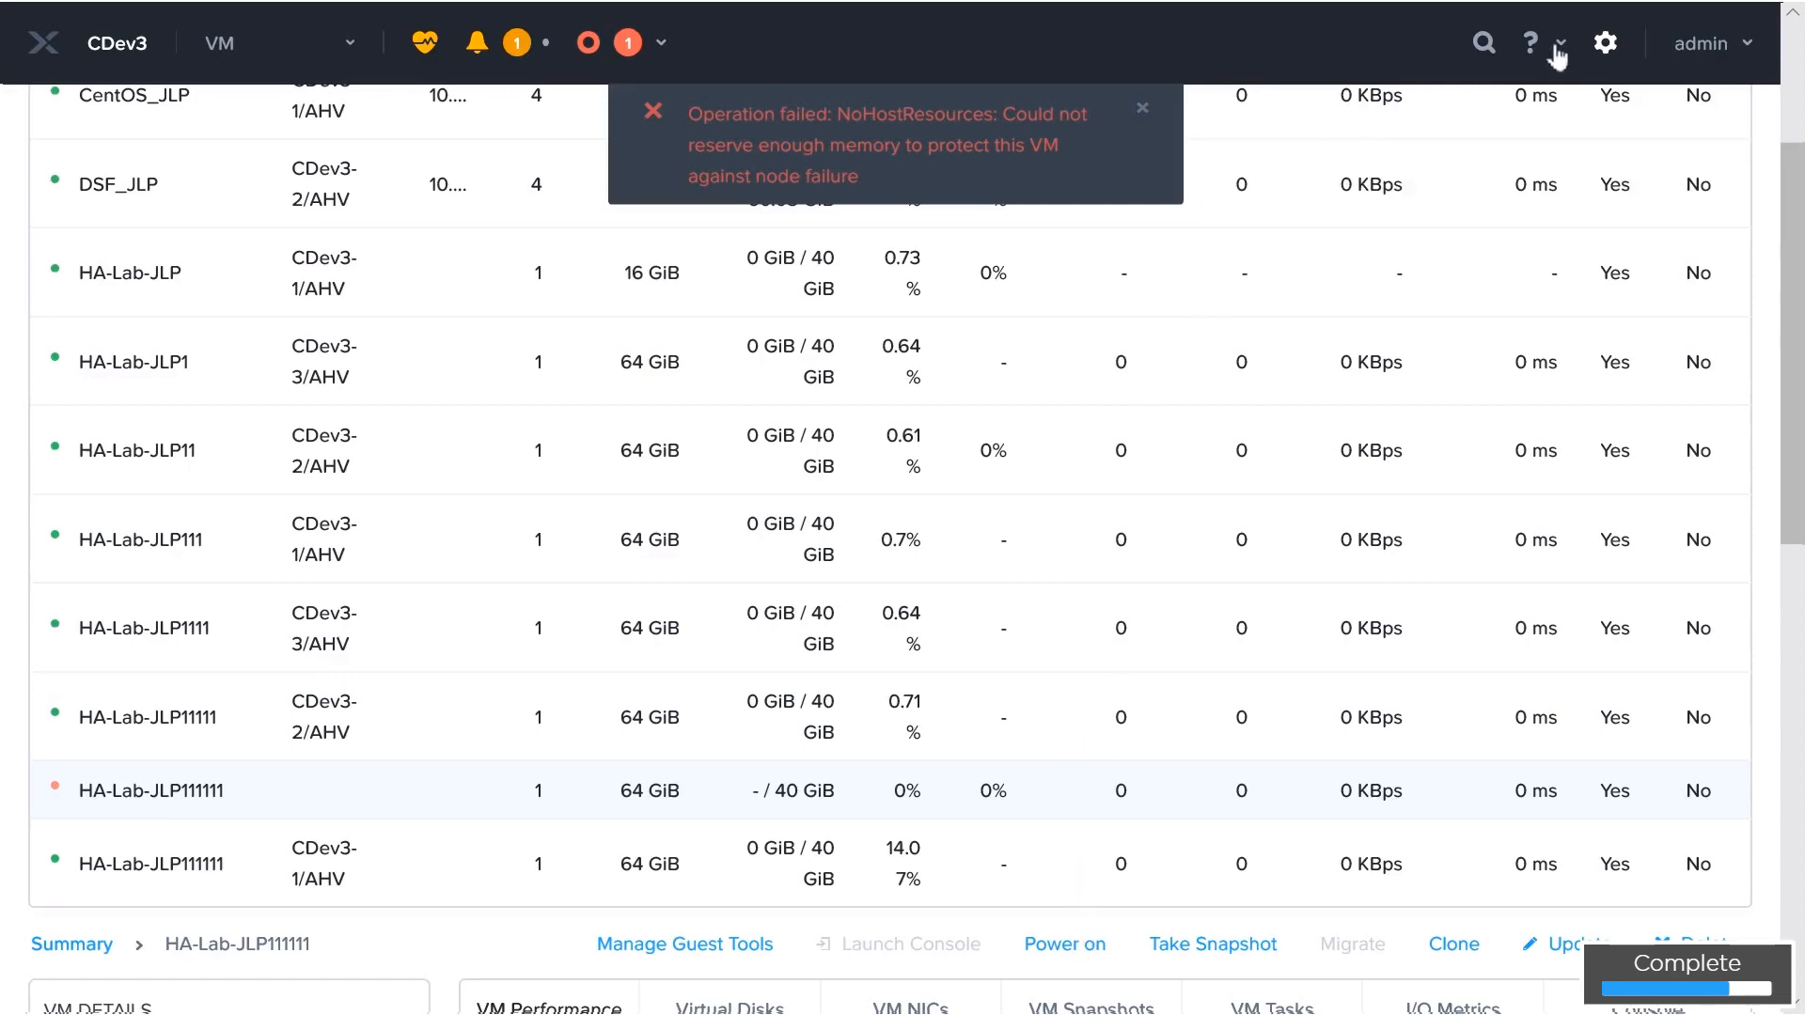
- Return to the cluster settings after the NoHostResources power-on error
click(1604, 44)
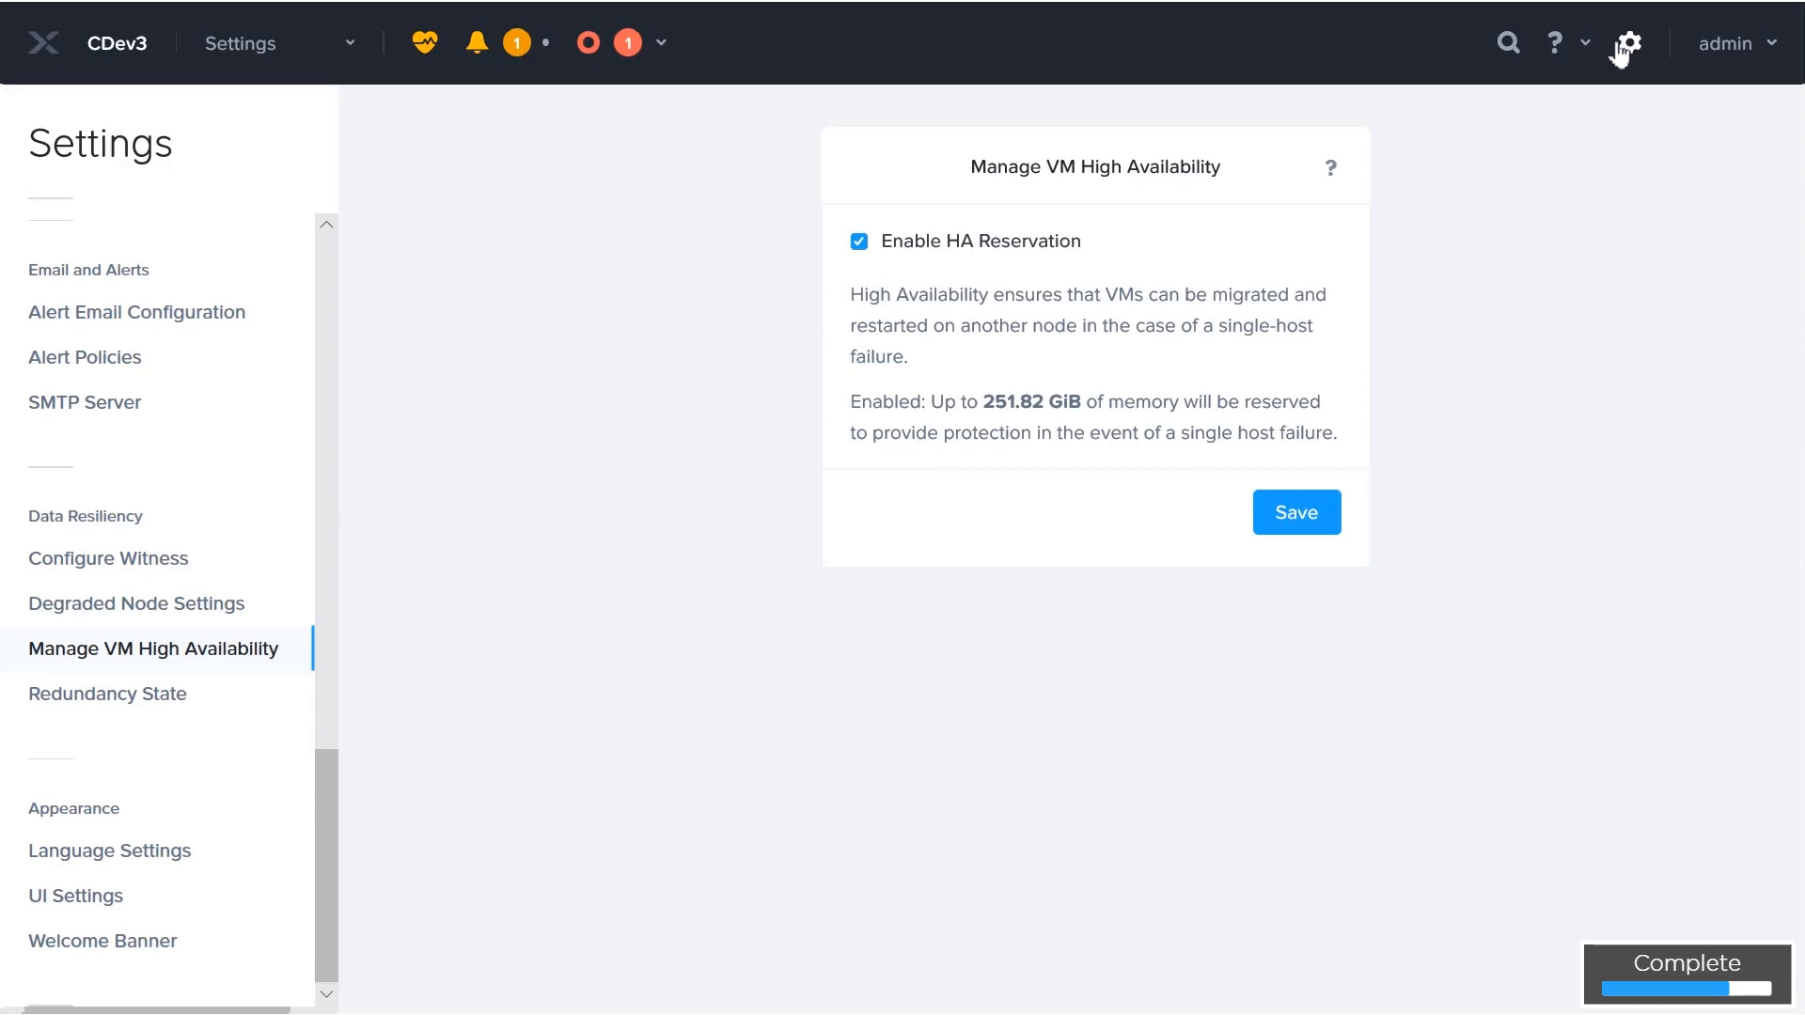
- Disable HA Reservation for CDev3, save and confirm the updated high availability settings
click(858, 243)
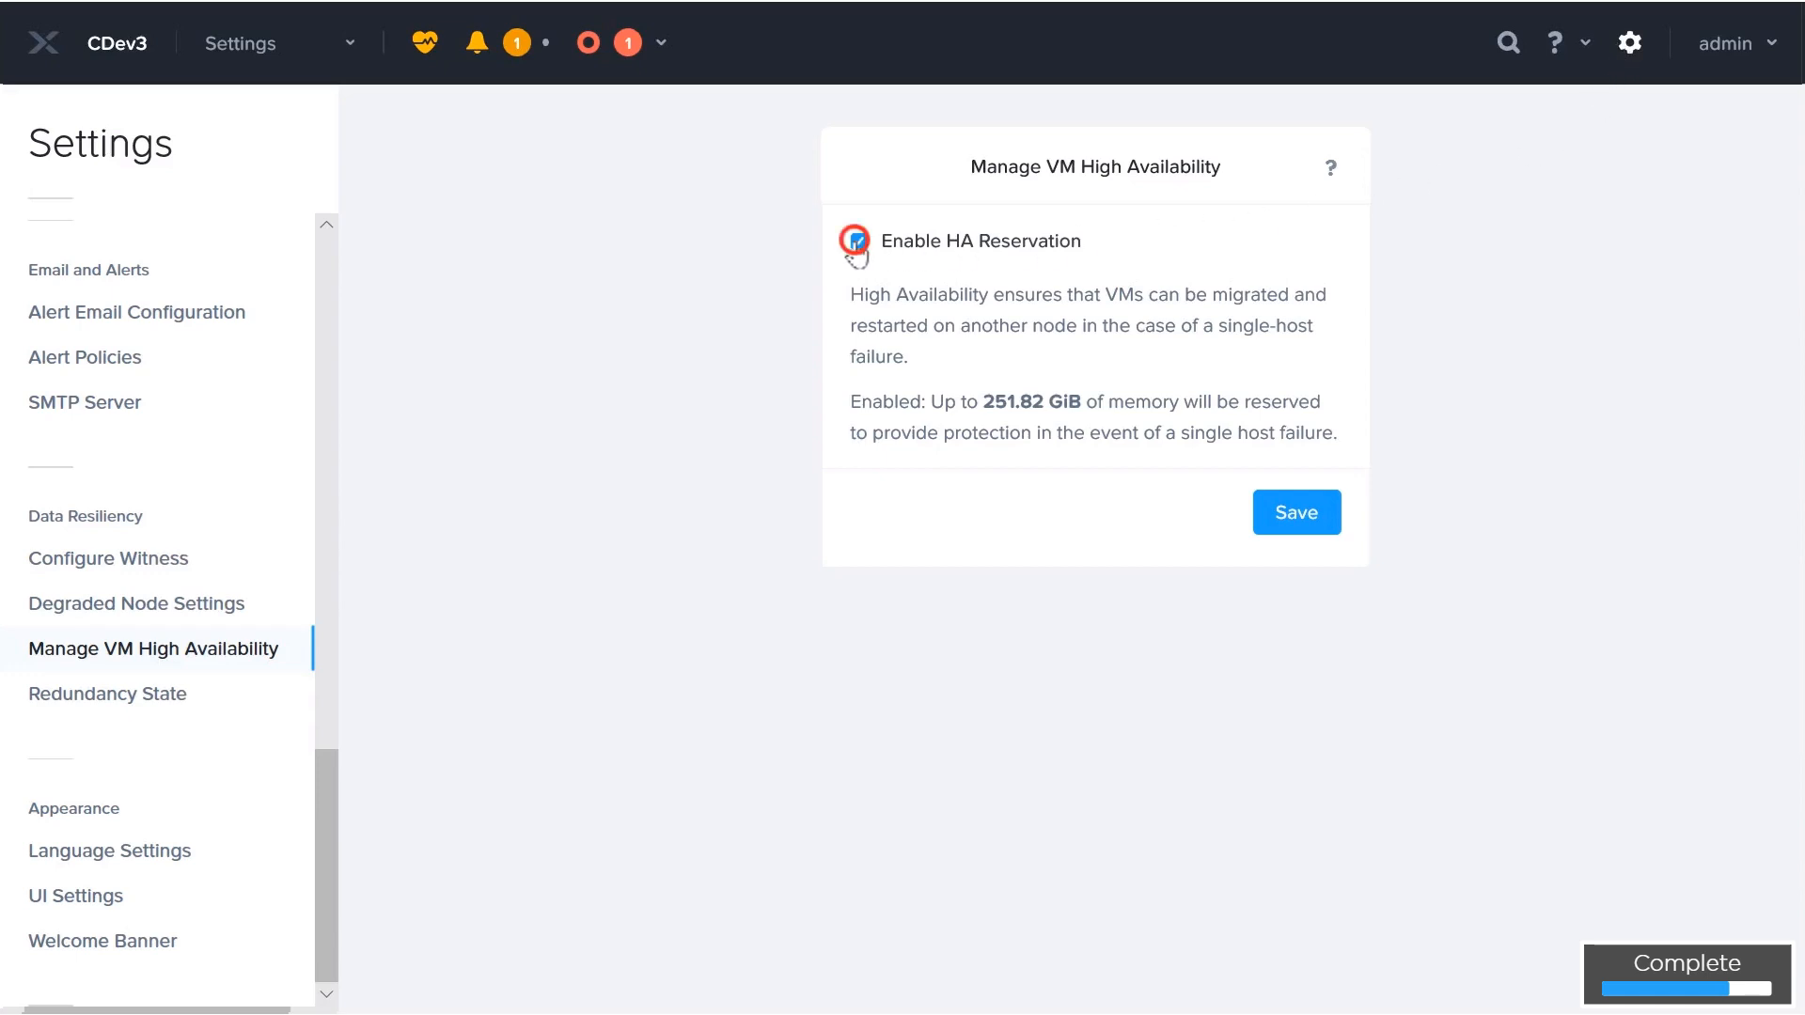
click(858, 240)
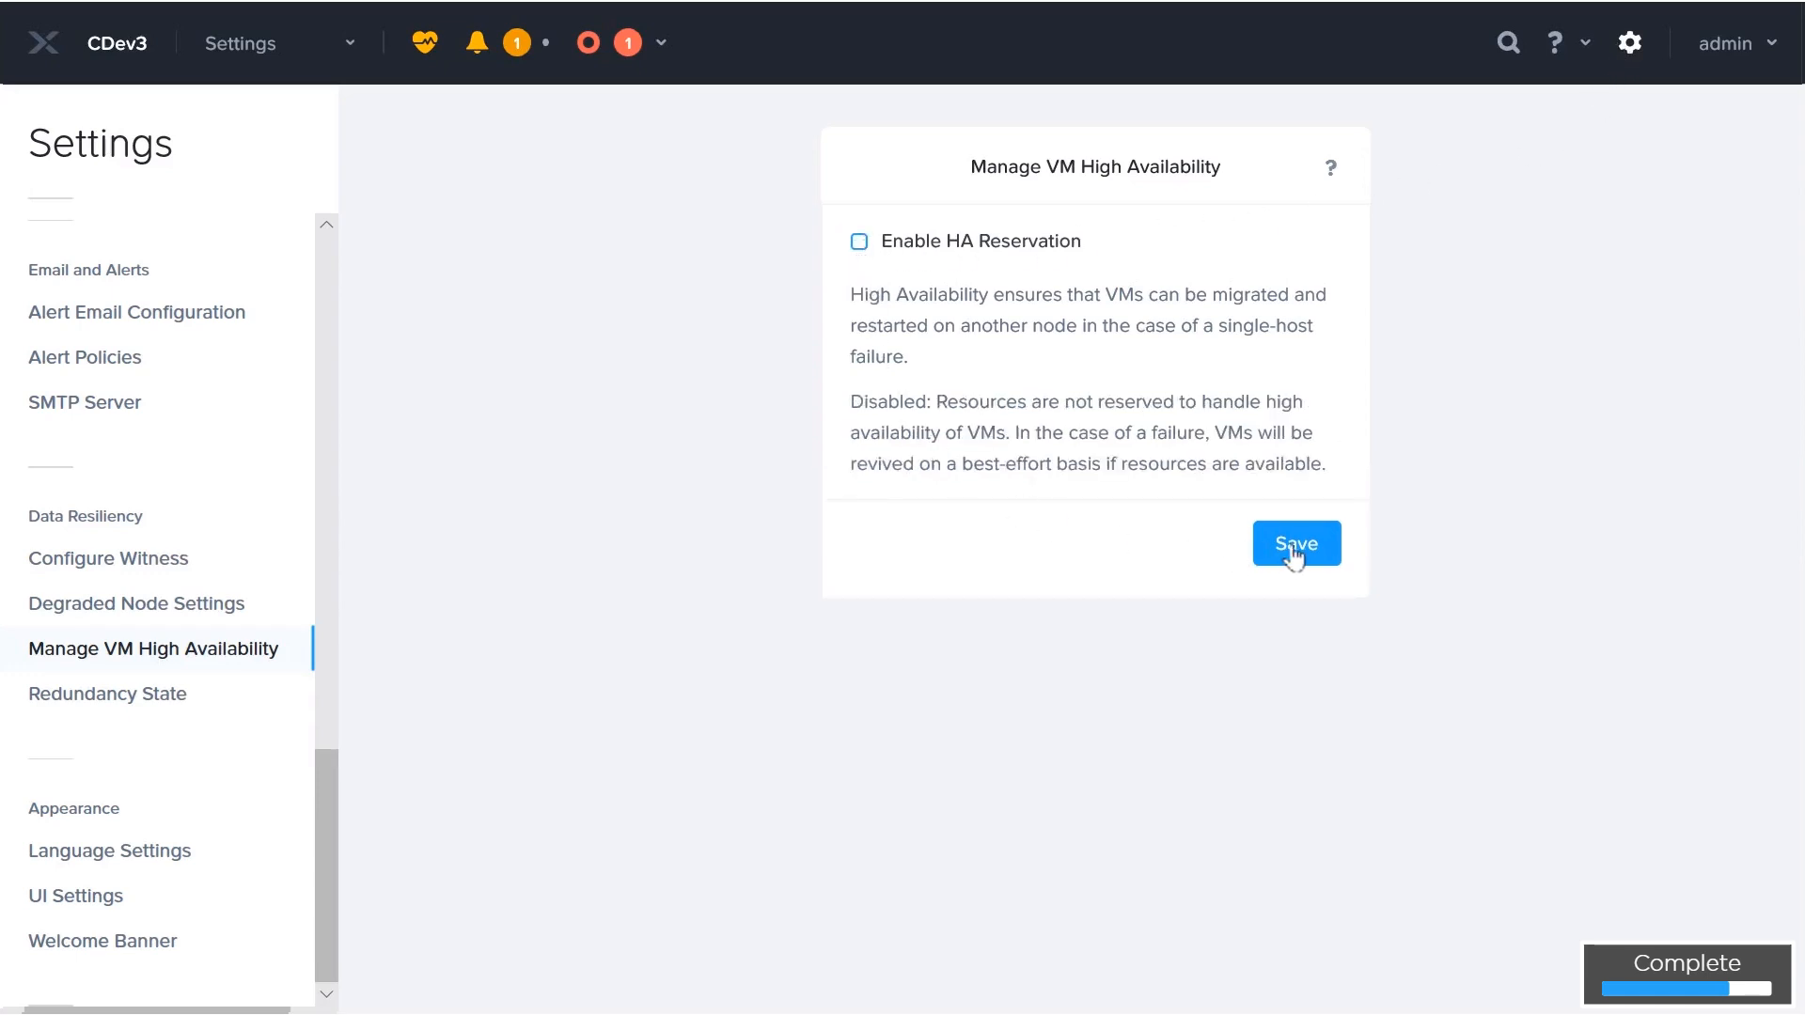
click(1295, 543)
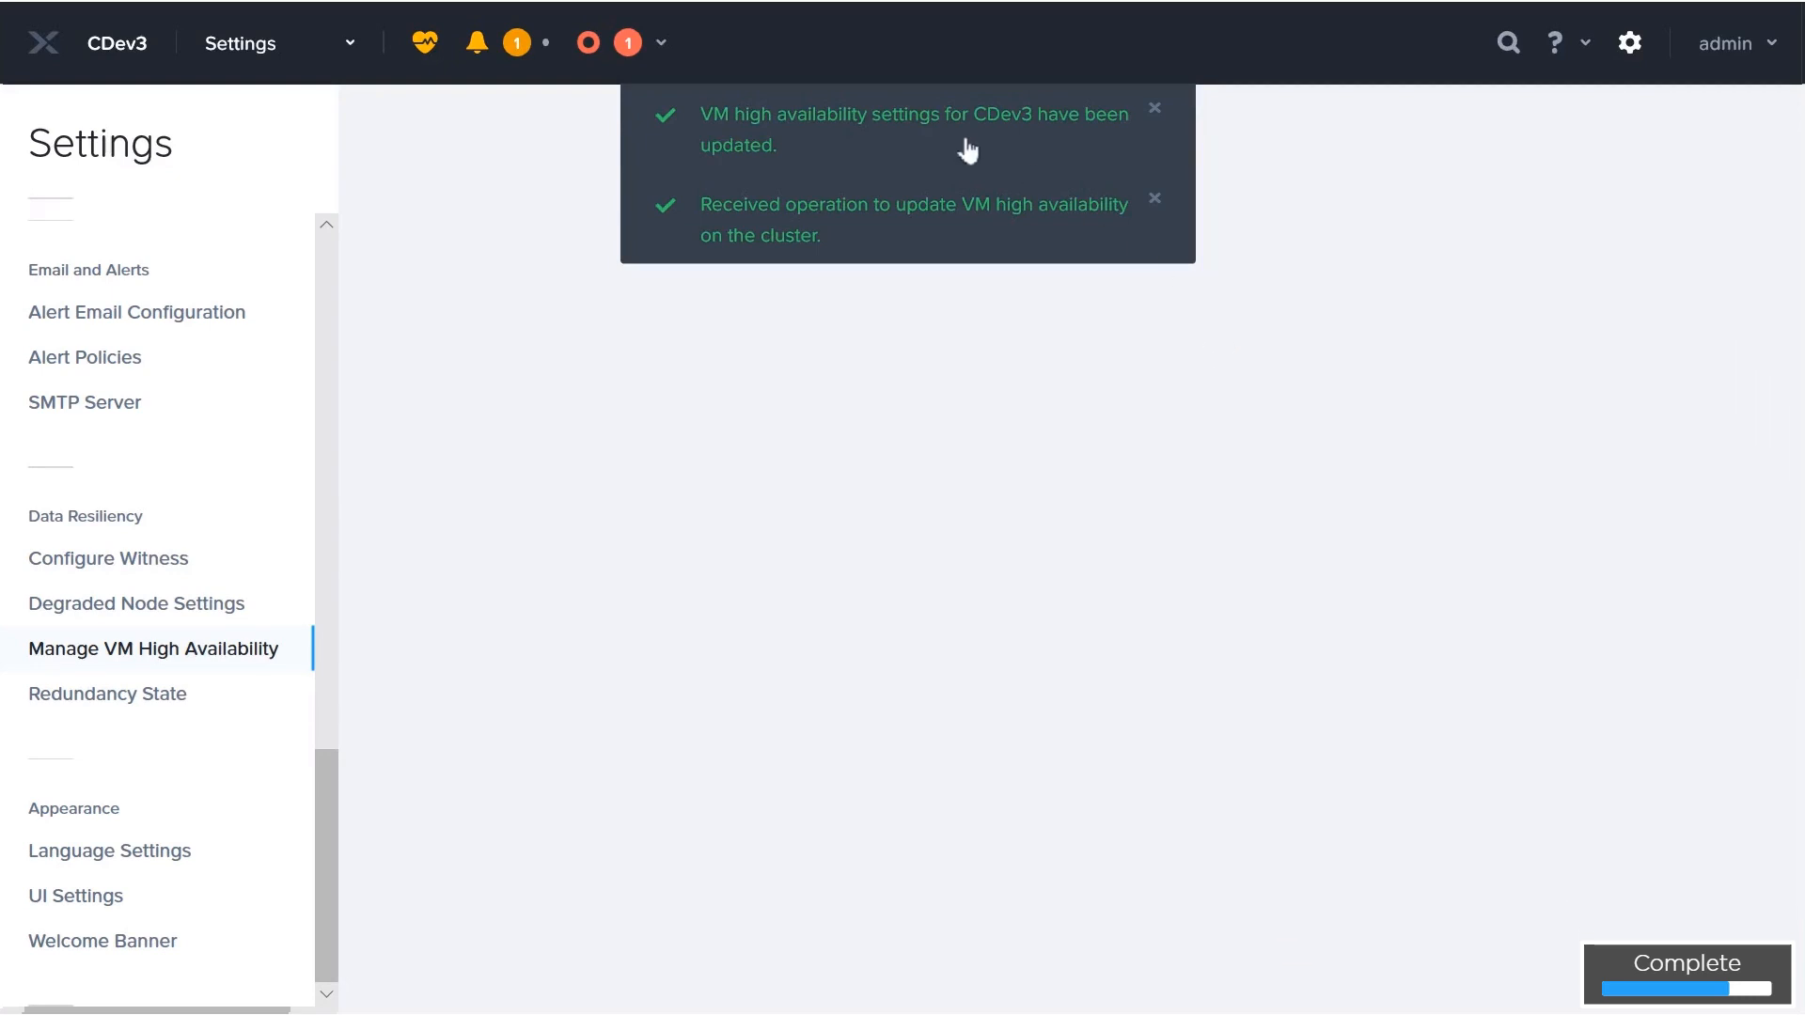
click(276, 43)
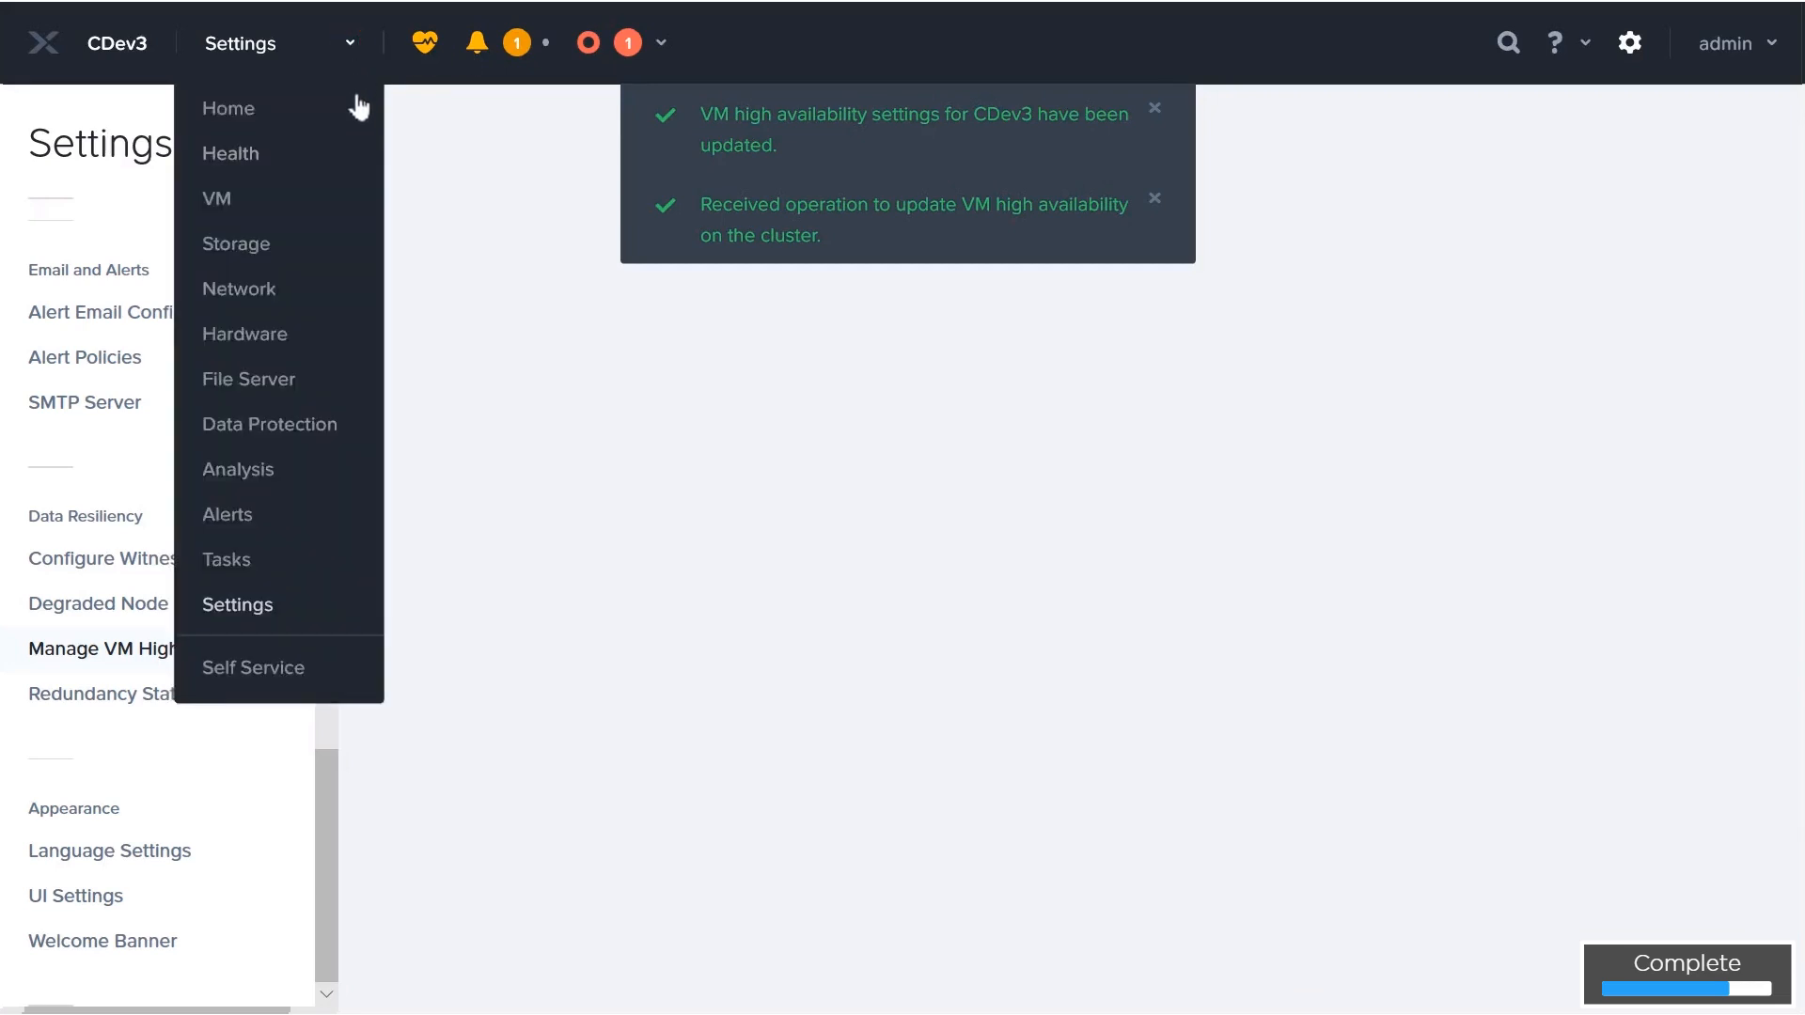
- Power on the previously failed clone HA-Lab-JLP111111 from the VM list
click(214, 197)
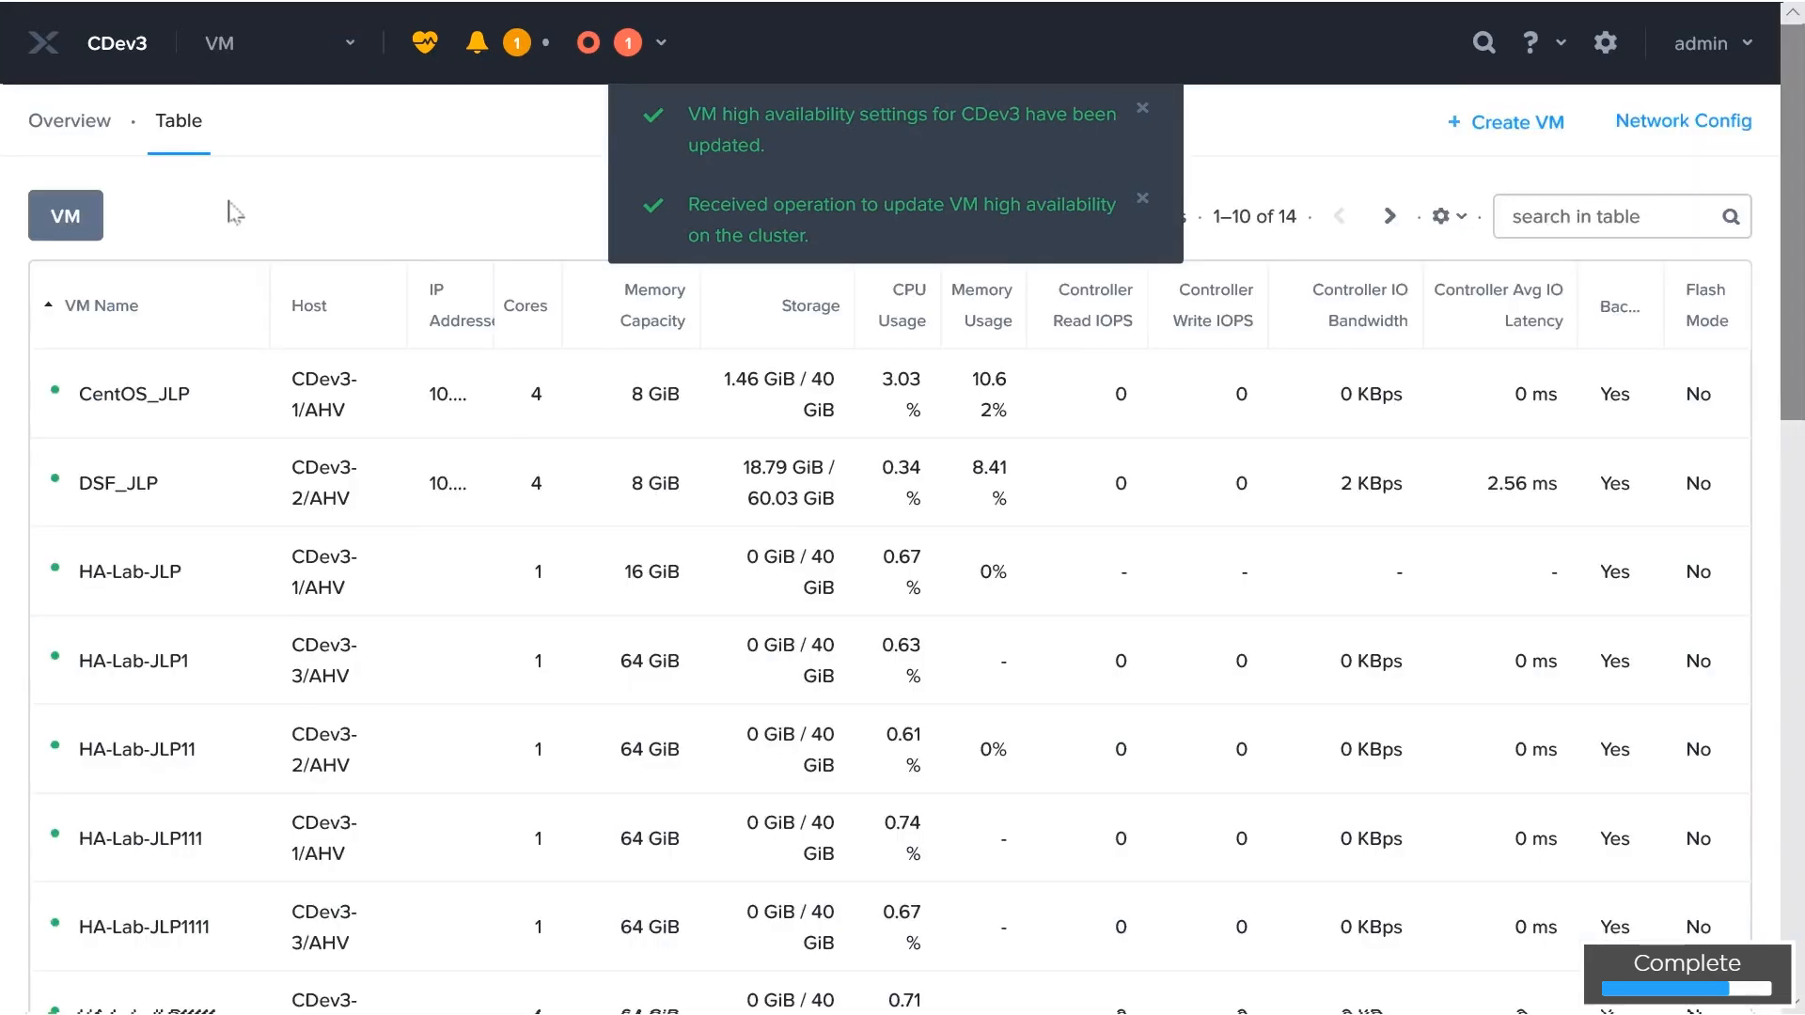
scroll(down, 3)
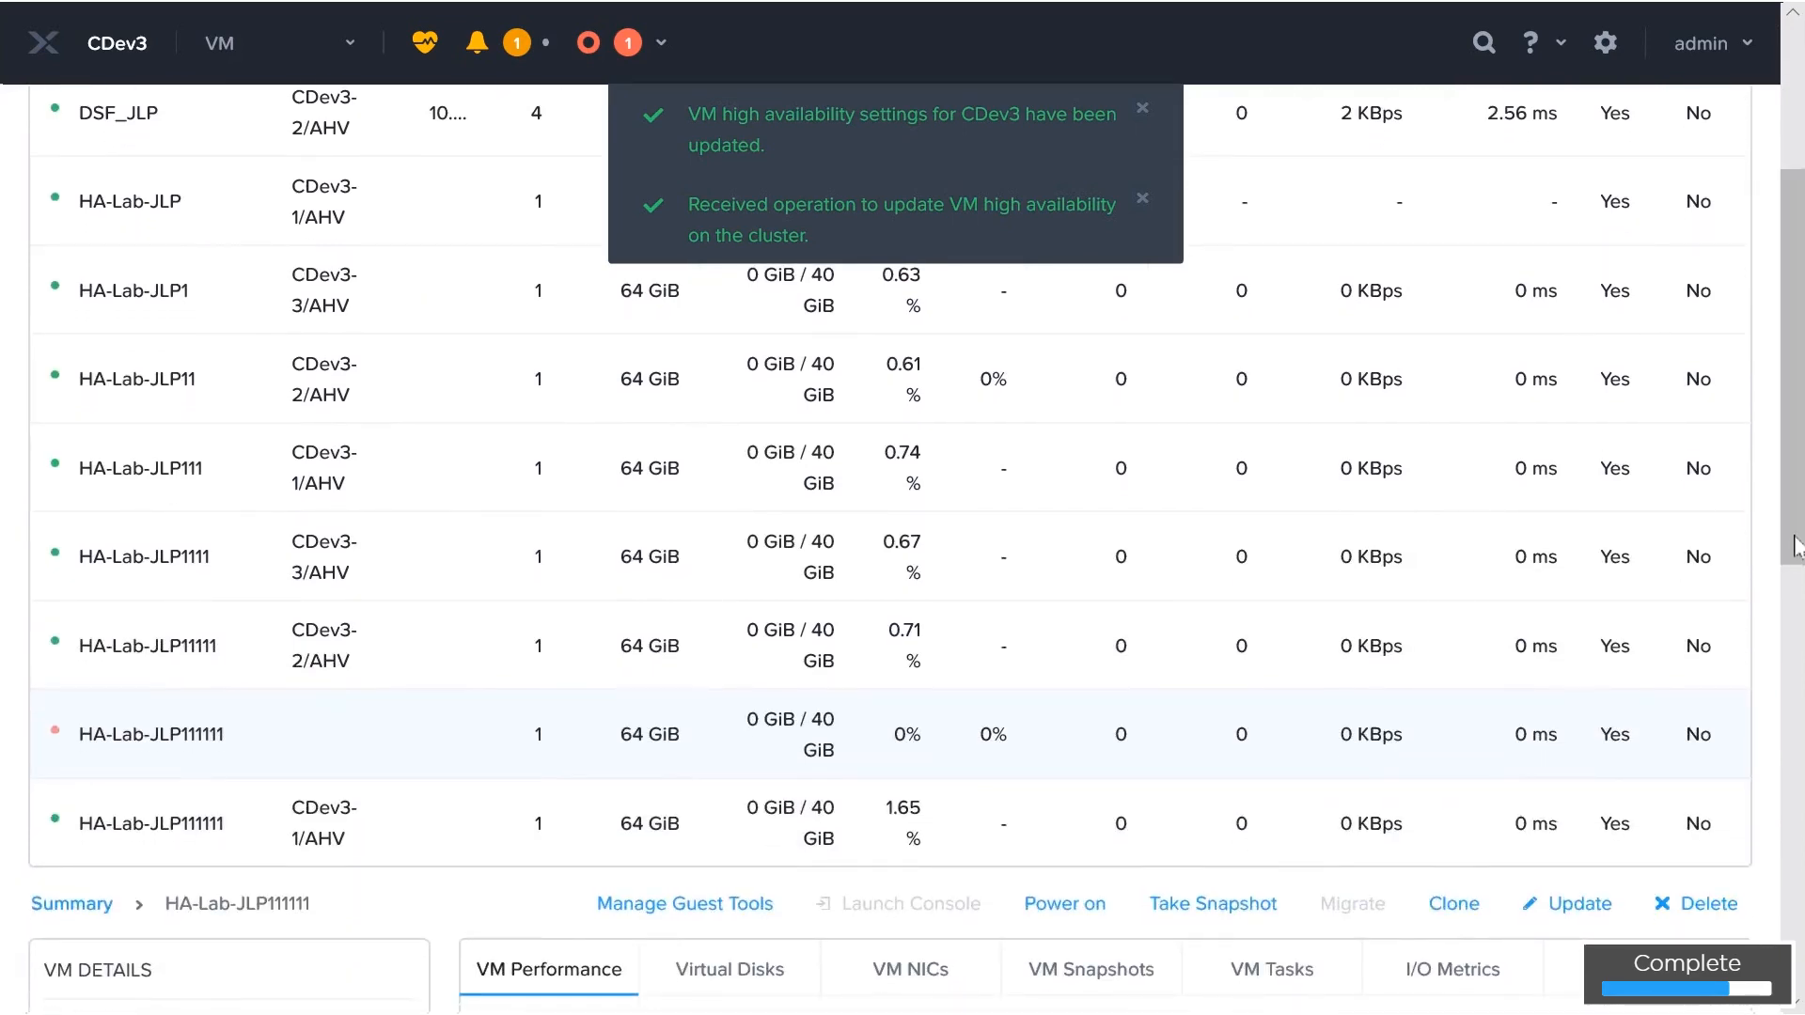
click(357, 749)
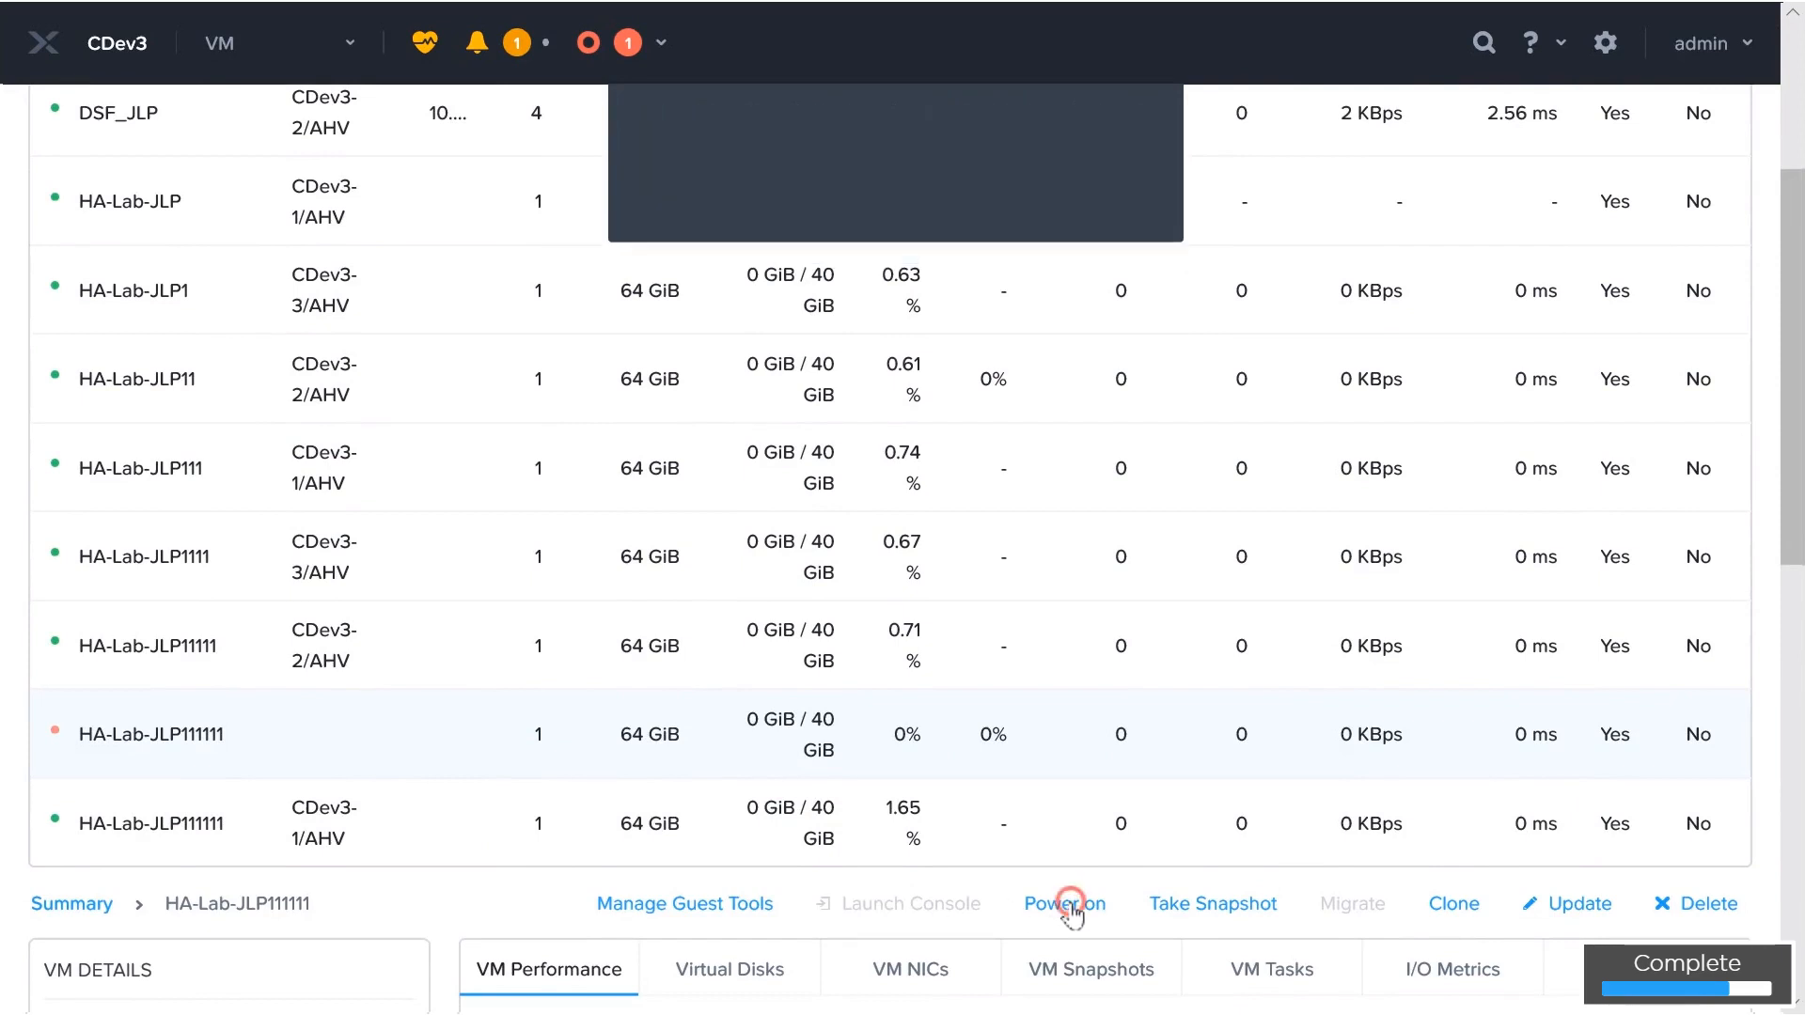
click(1061, 905)
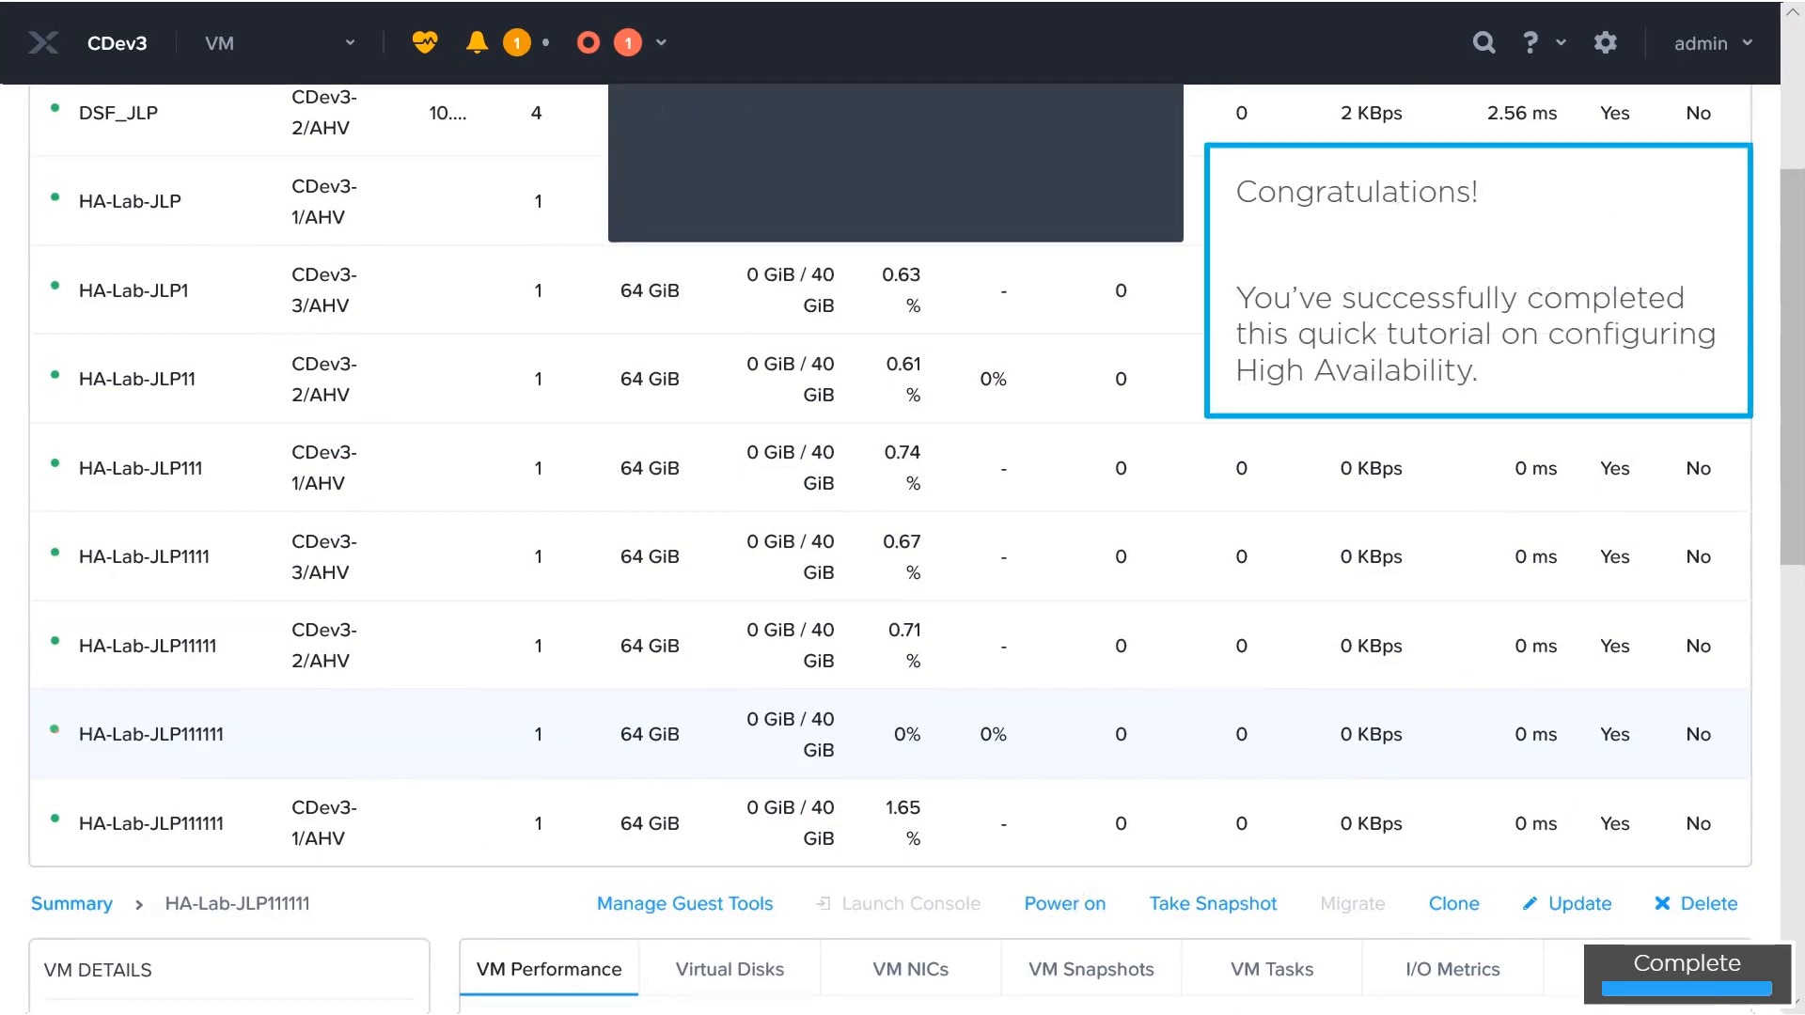